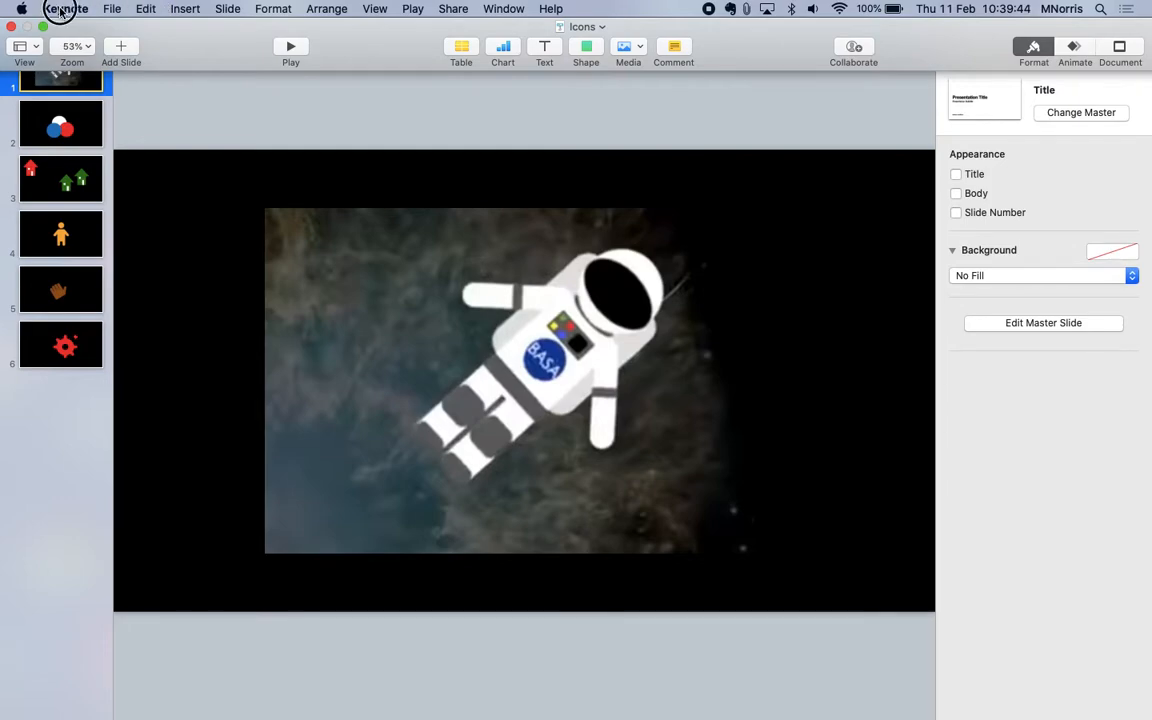
# Step: Go to slide 2 and select its three overlapping white, blue and red atom circles
pyautogui.click(65, 8)
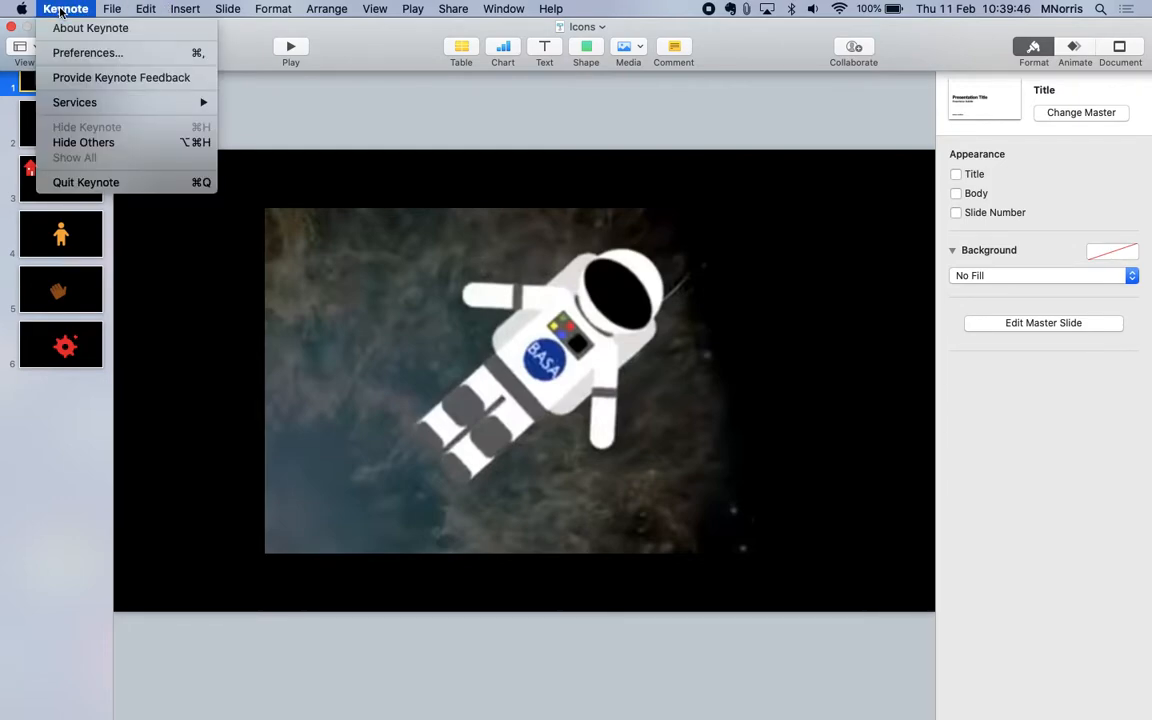
pyautogui.click(278, 96)
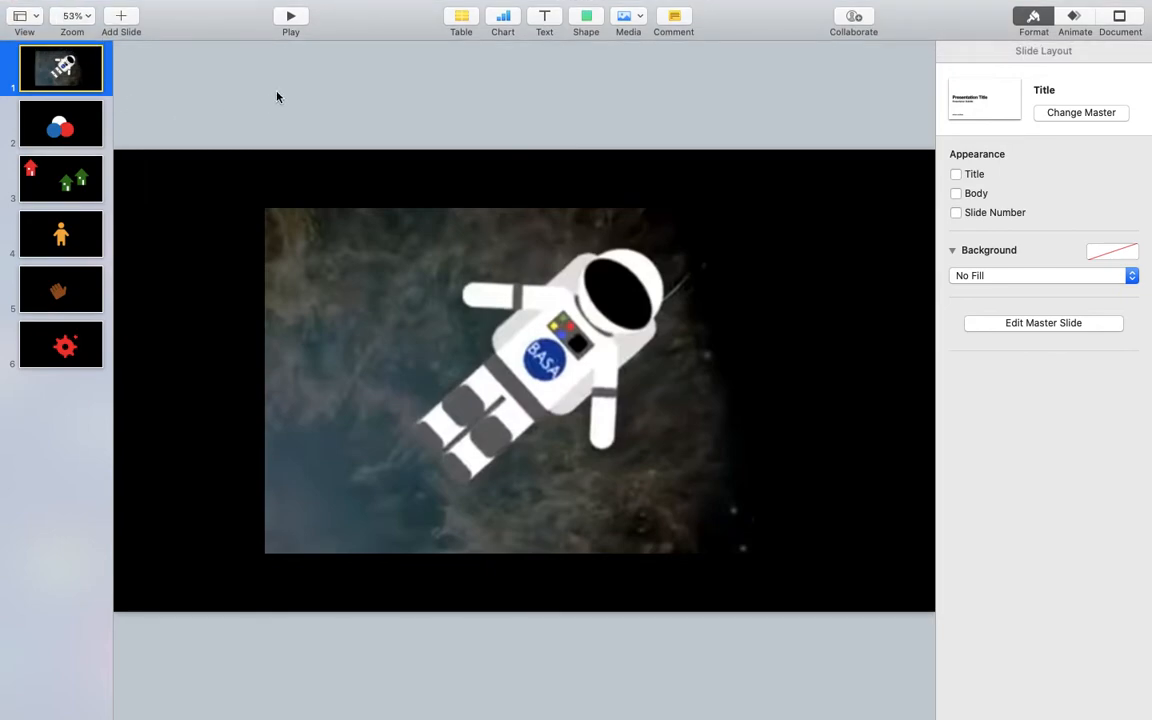
pyautogui.moveTo(490, 163)
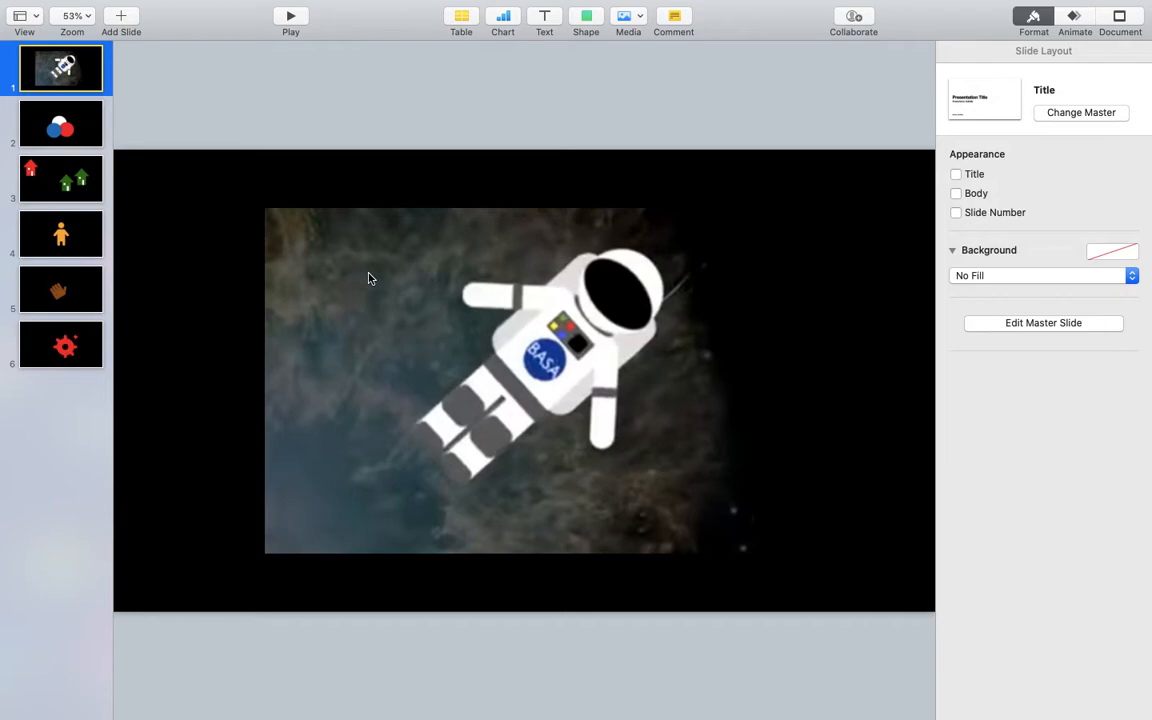
pyautogui.moveTo(395, 258)
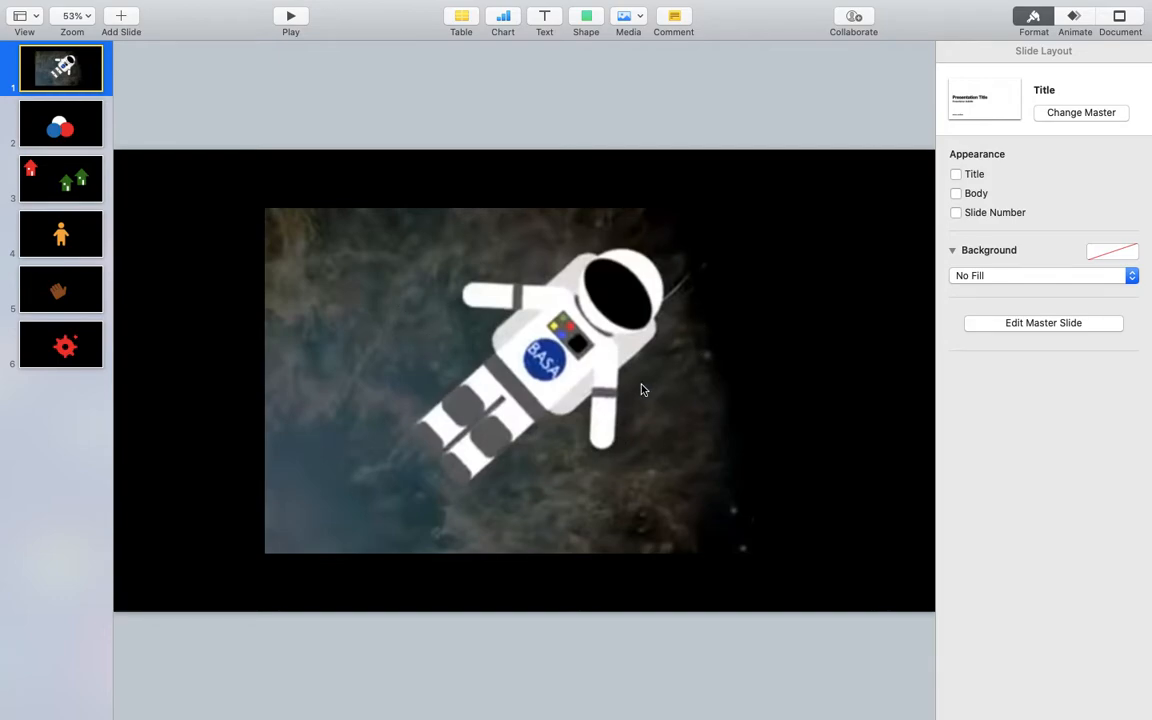
pyautogui.moveTo(510, 287)
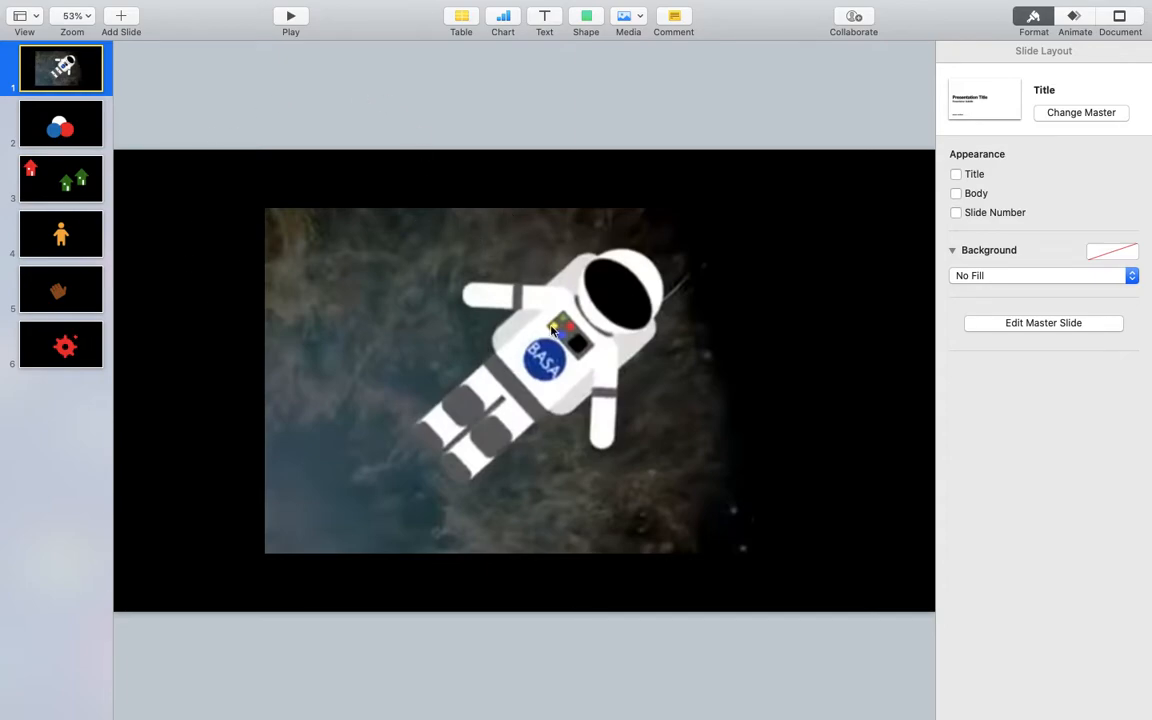
pyautogui.moveTo(538, 289)
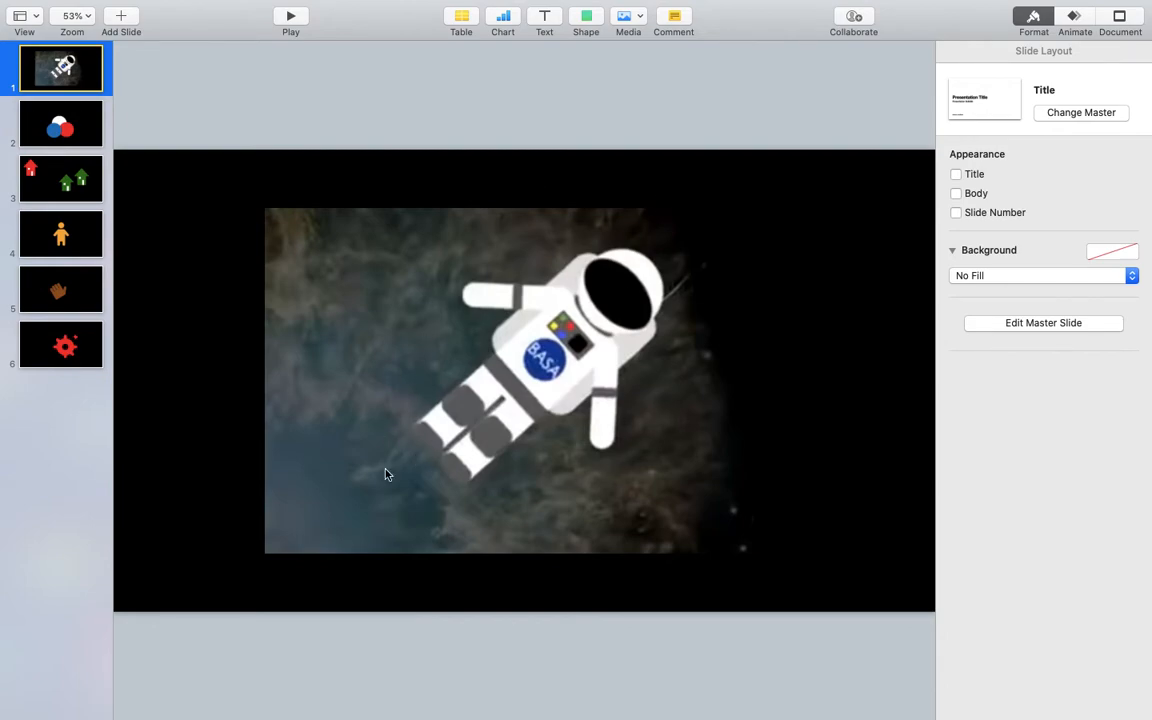
pyautogui.moveTo(462, 370)
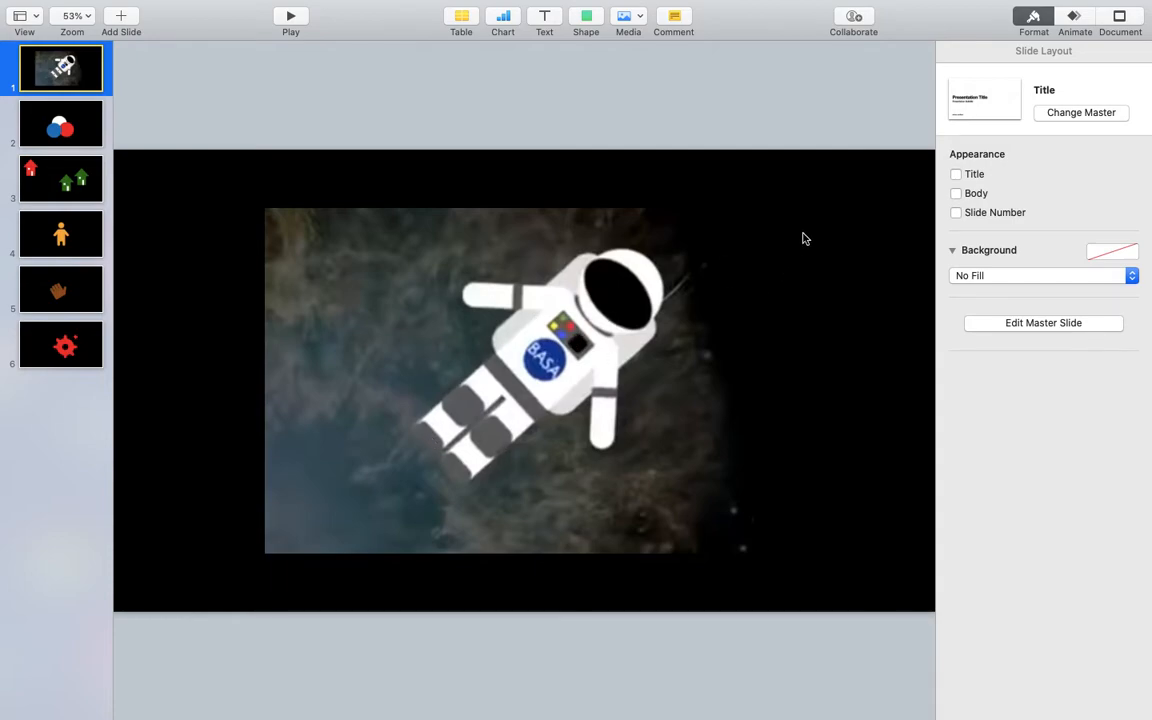
pyautogui.moveTo(573, 362)
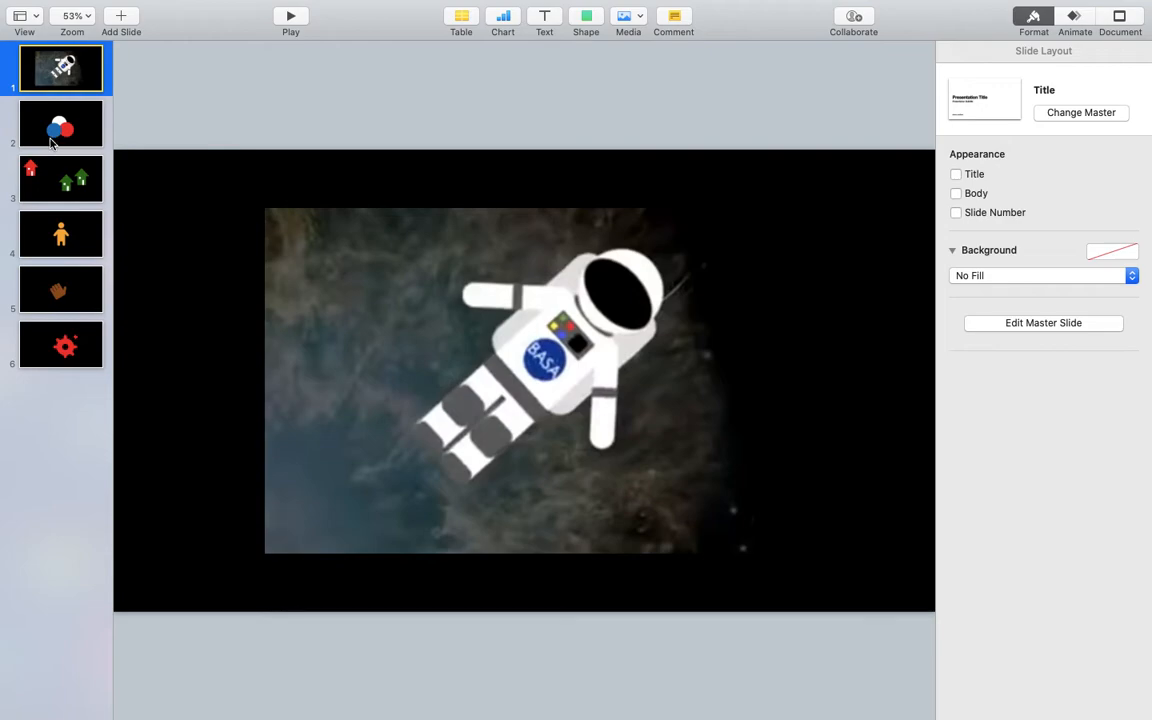
pyautogui.click(60, 123)
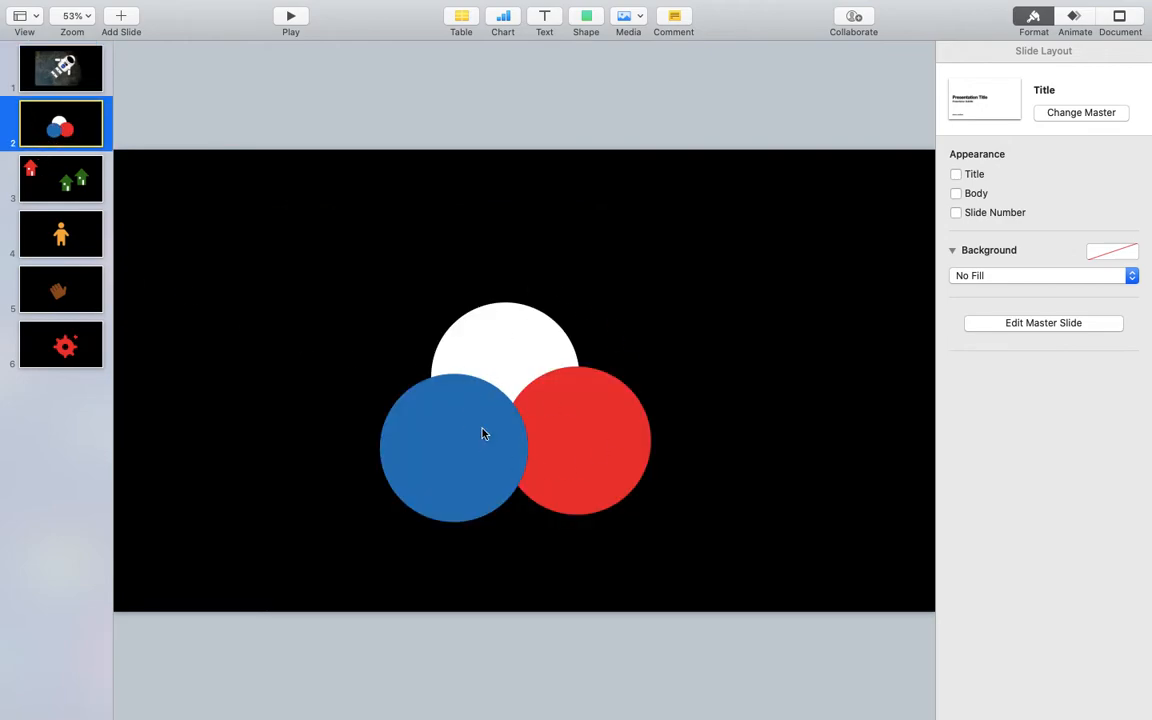
pyautogui.moveTo(458, 441)
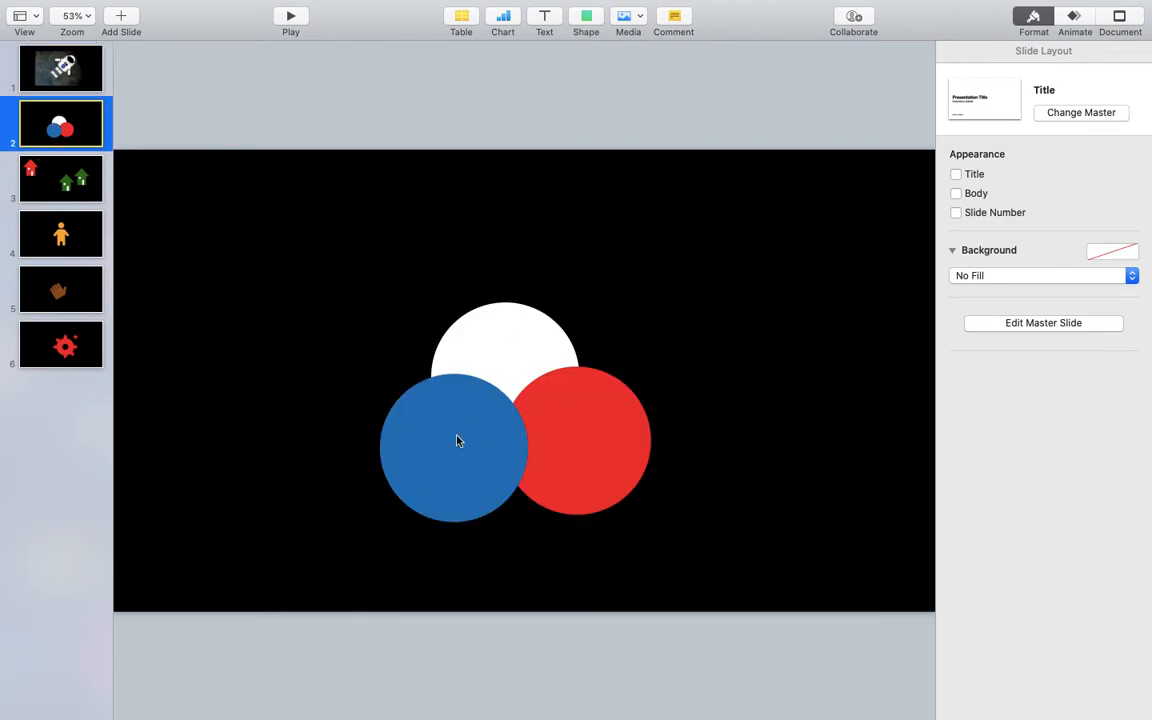
pyautogui.click(580, 440)
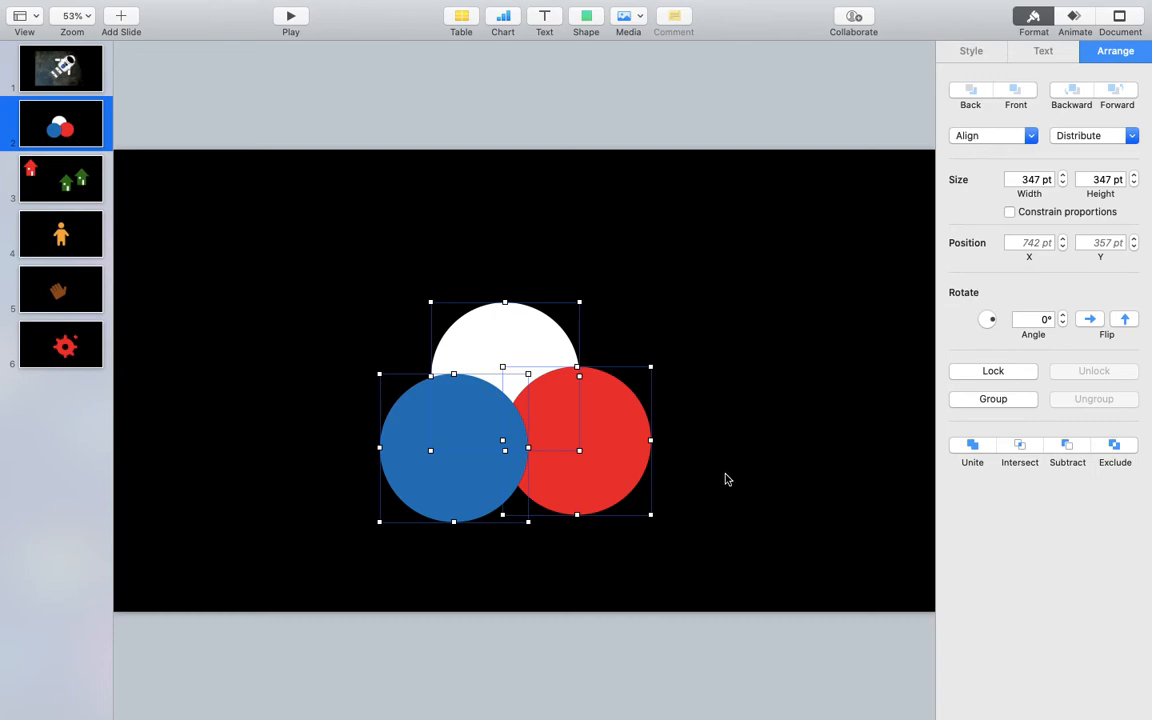
# Step: Insert a circle from the Shapes library and give it the red fill style
pyautogui.click(586, 16)
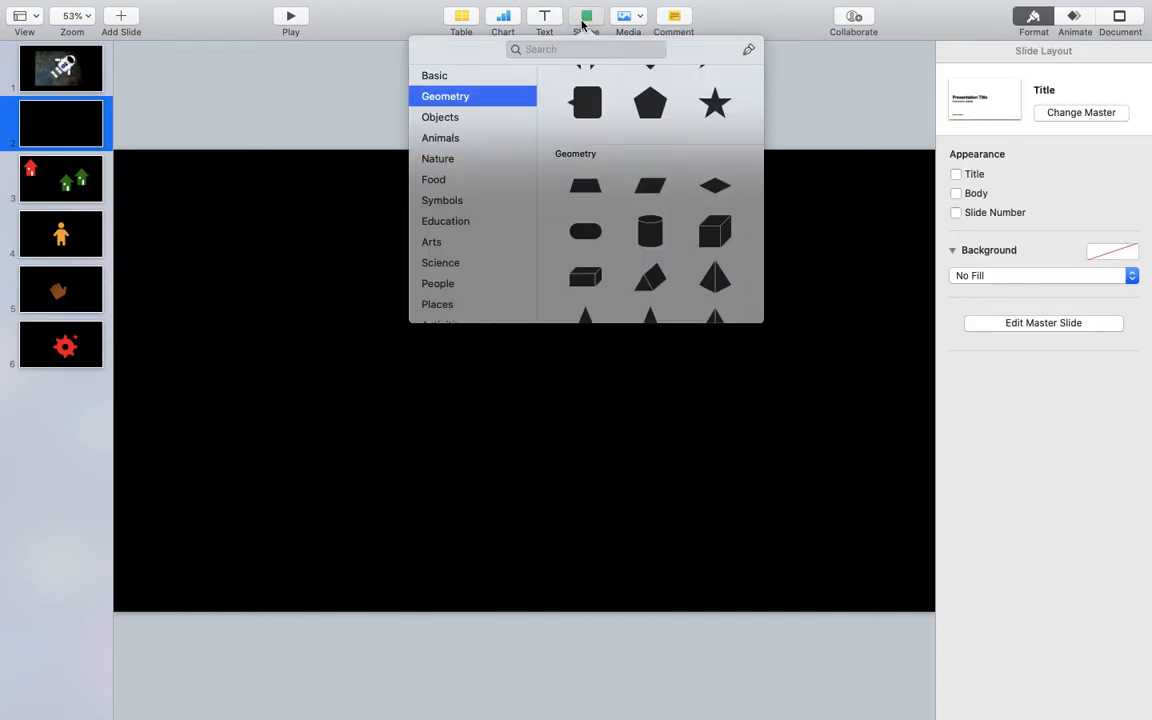
pyautogui.click(587, 103)
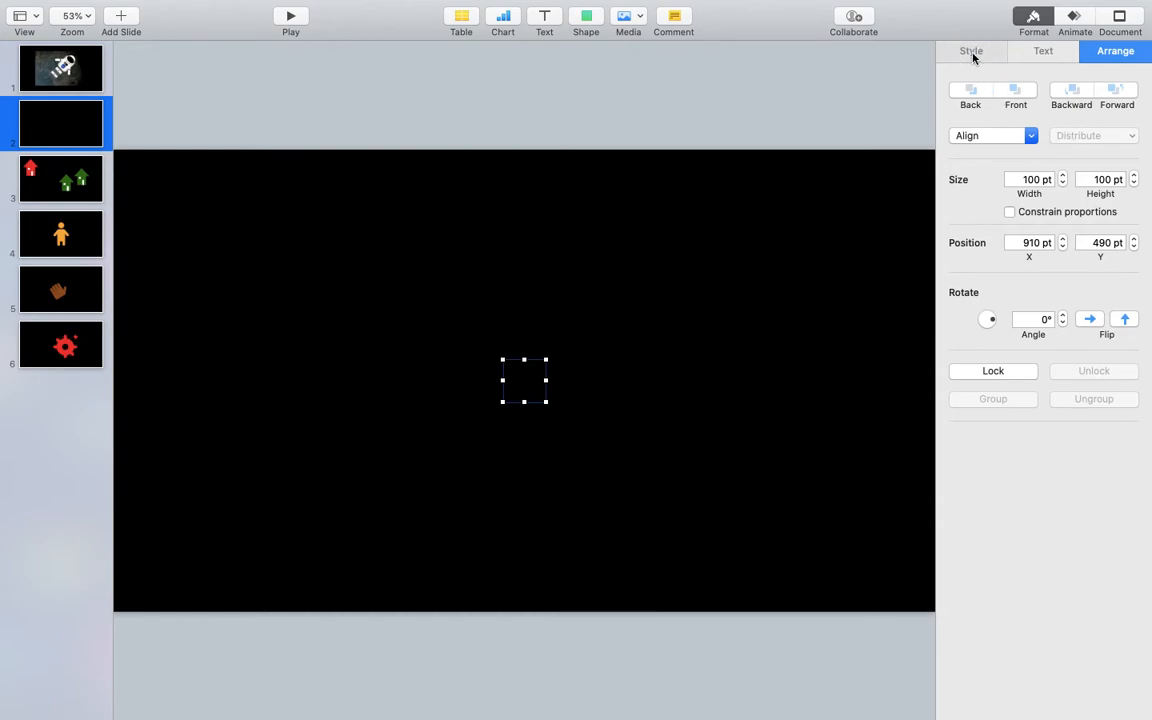
pyautogui.click(970, 51)
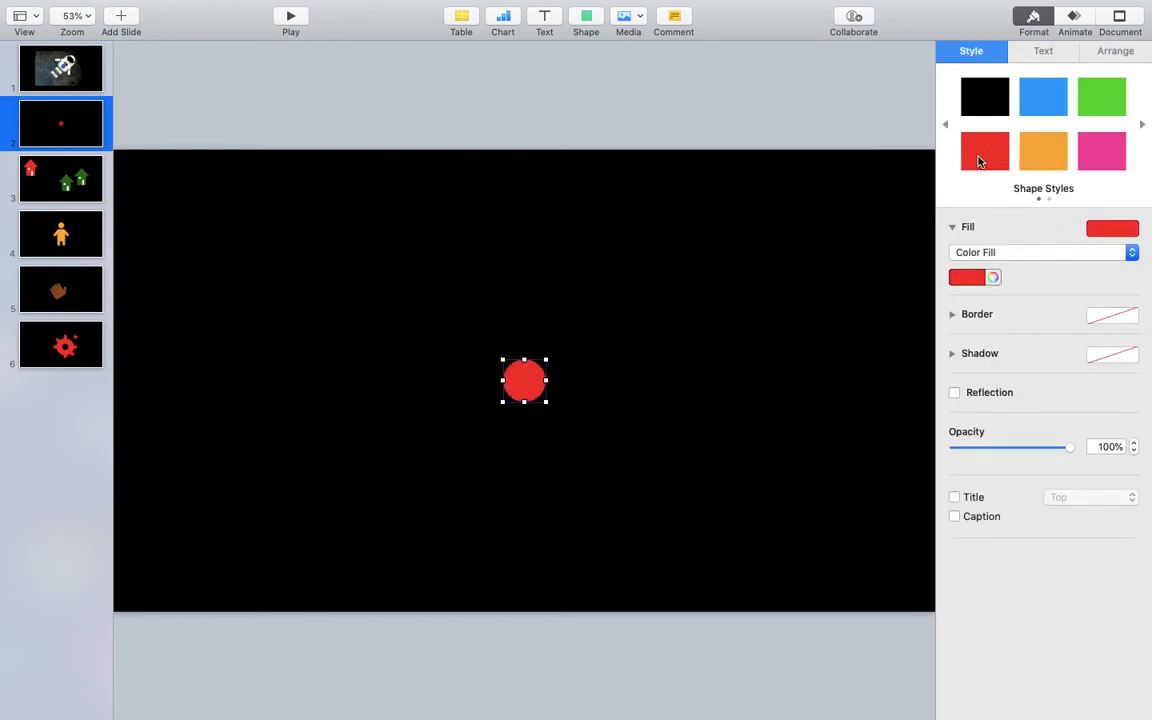
# Step: Browse the colour swatches and the Colors window, then close it keeping red
pyautogui.click(994, 277)
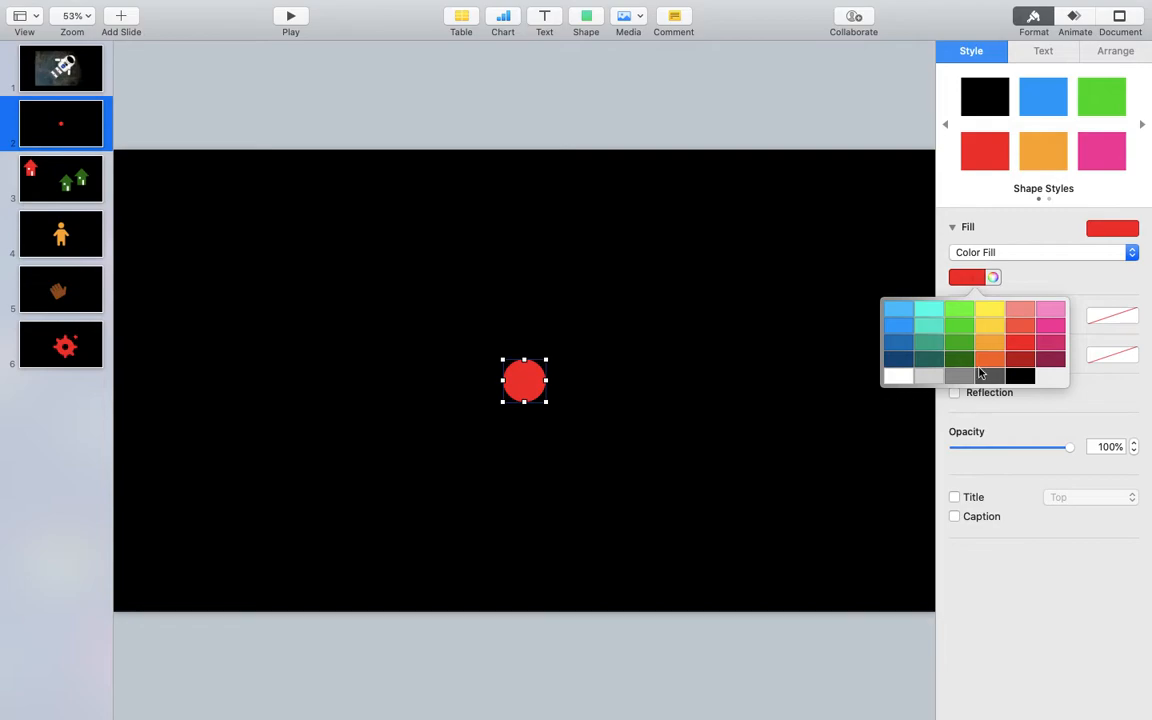
pyautogui.click(993, 278)
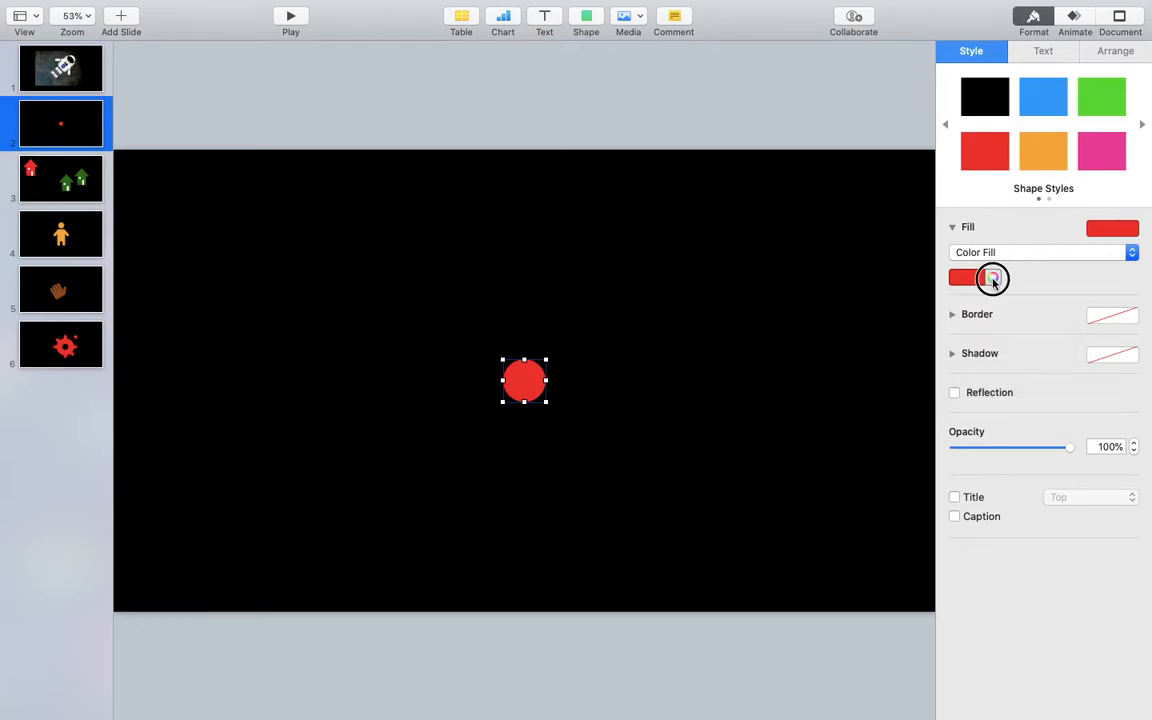
pyautogui.click(991, 278)
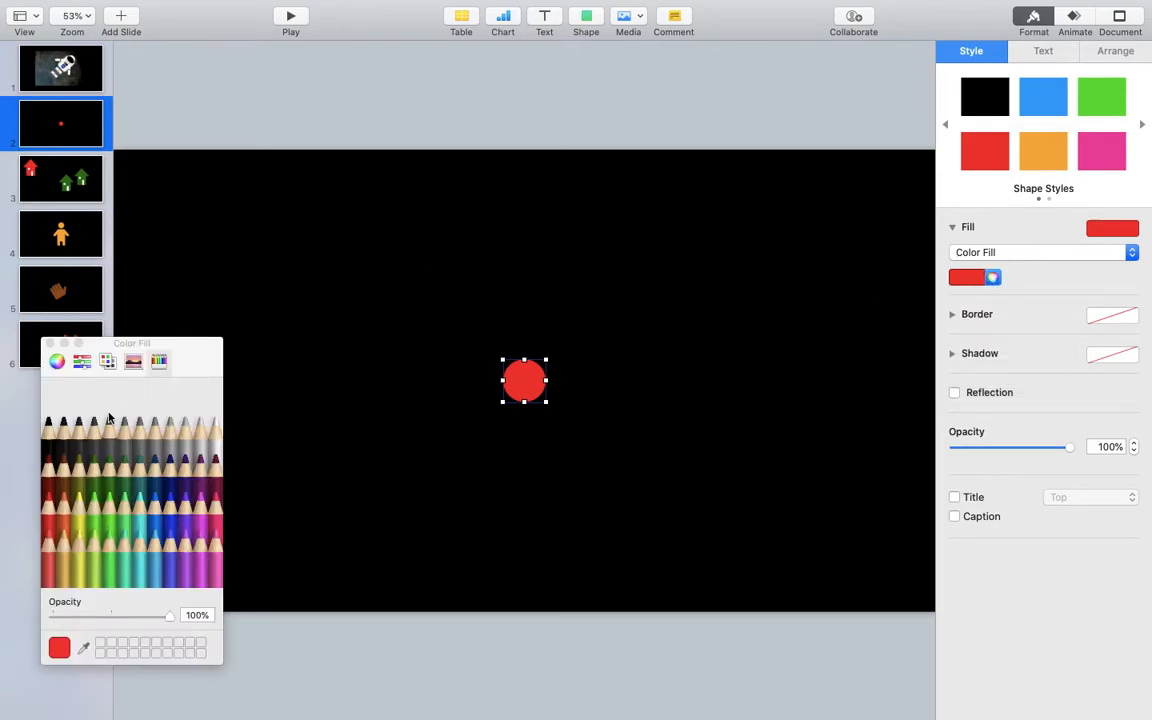
pyautogui.click(108, 361)
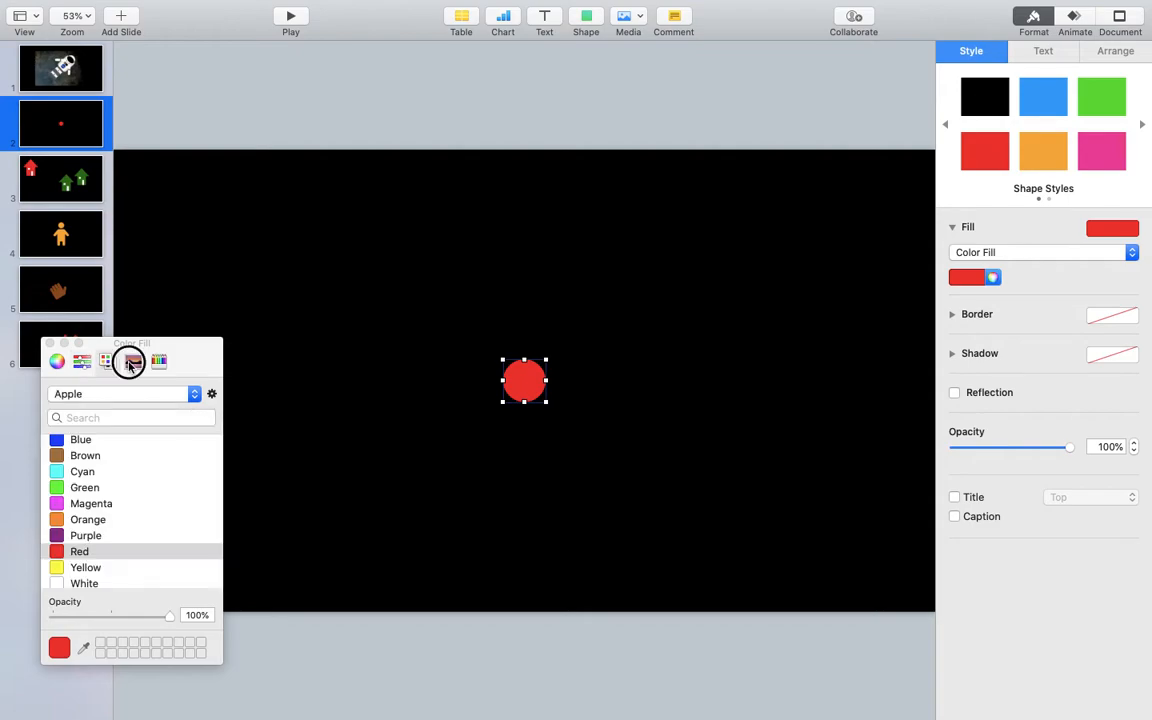
pyautogui.click(57, 361)
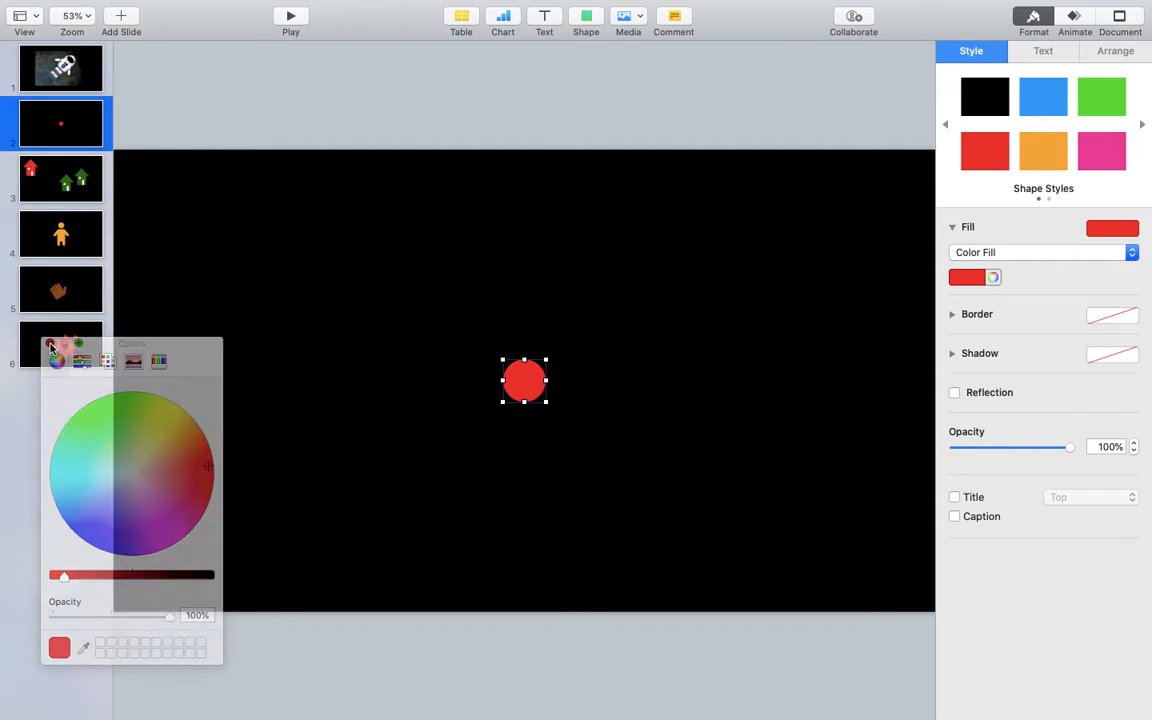
pyautogui.click(992, 278)
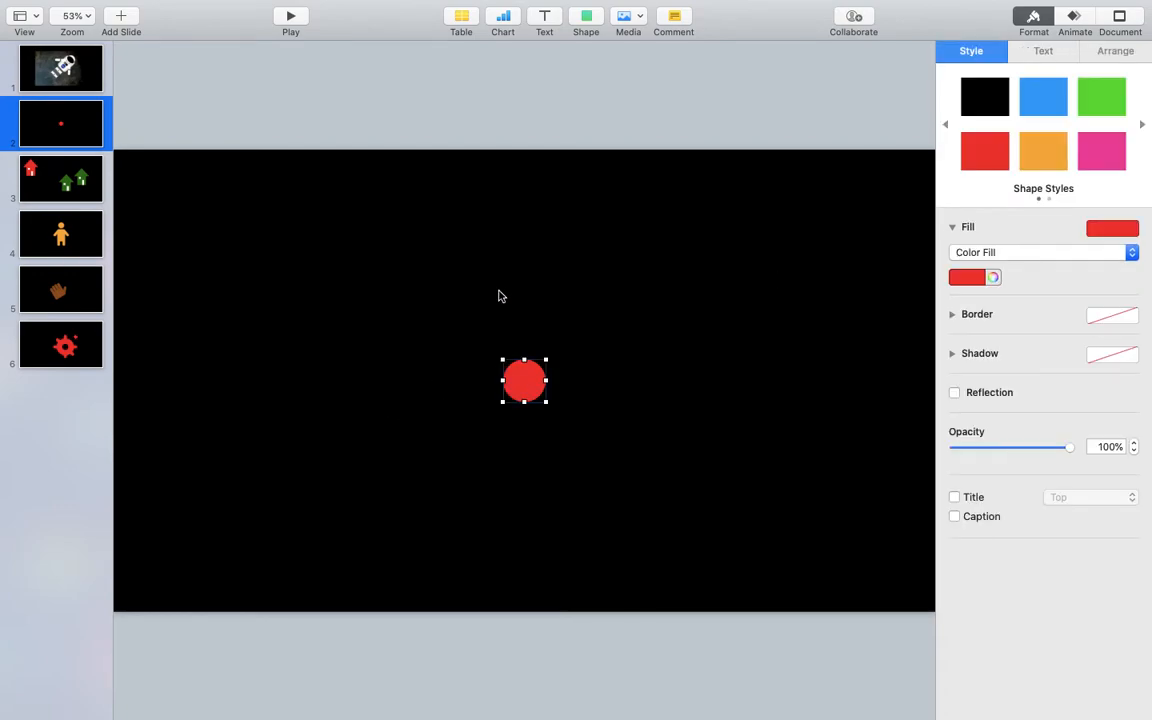
# Step: Move the red circle, add overlapping blue and white copies, and send white to back
pyautogui.moveTo(524, 380); pyautogui.dragTo(443, 318)
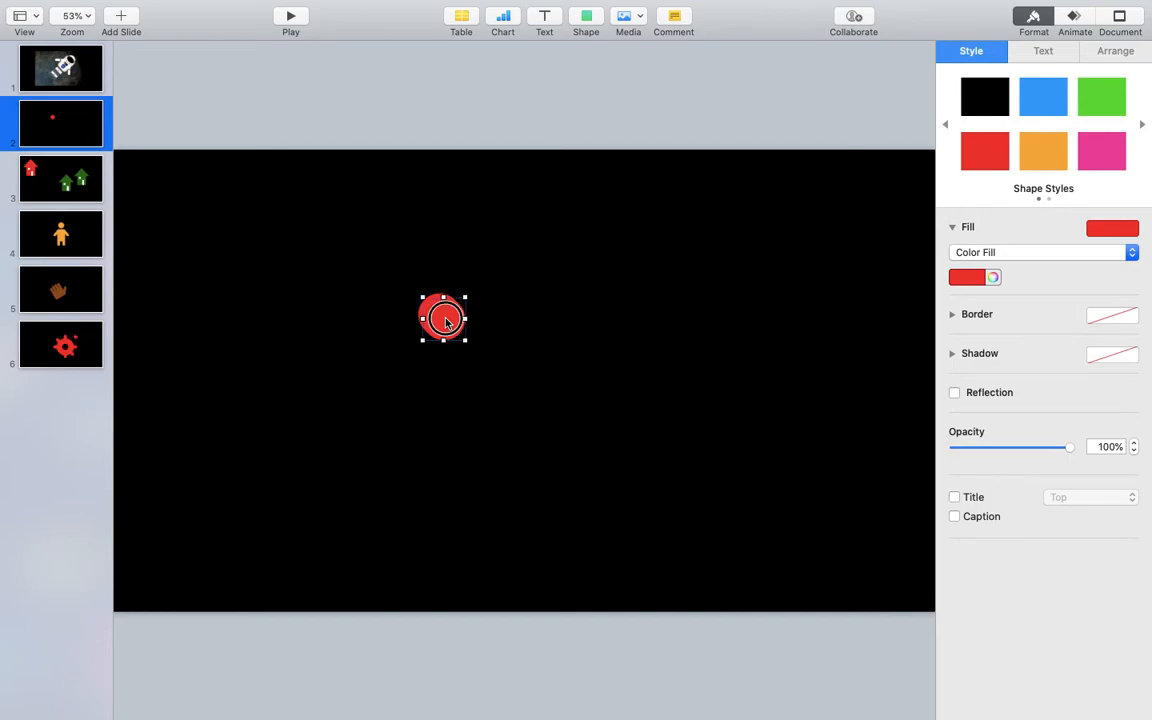
pyautogui.moveTo(466, 318); pyautogui.dragTo(487, 318)
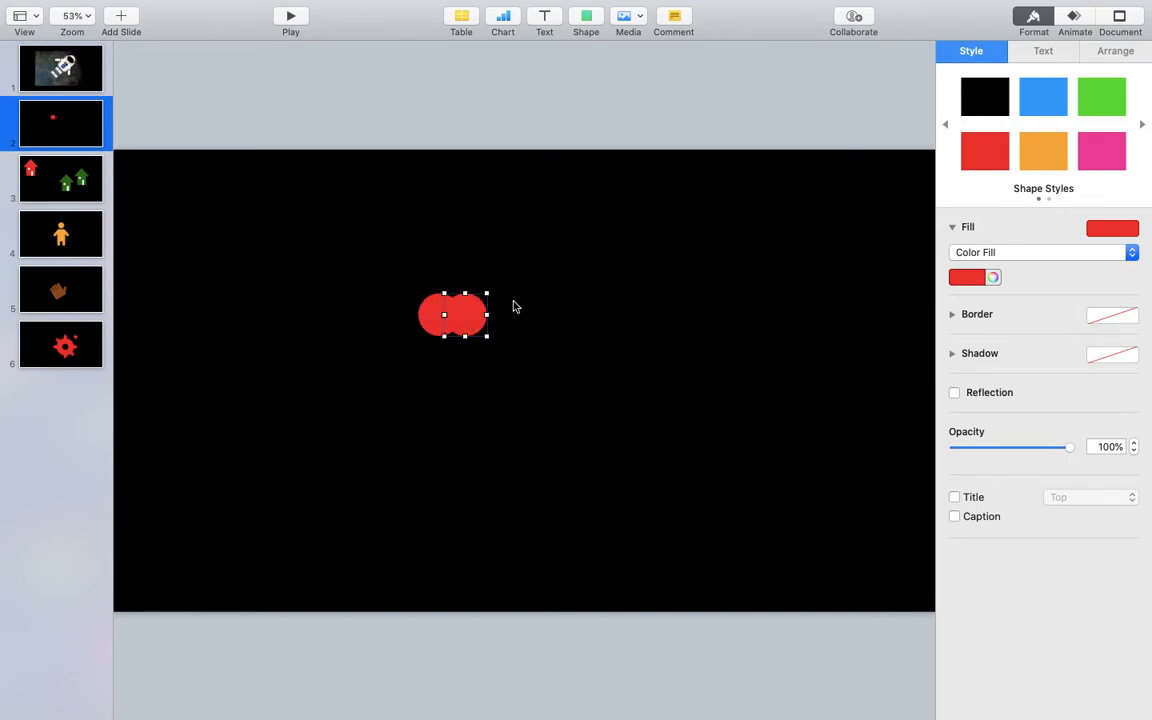
pyautogui.click(1043, 96)
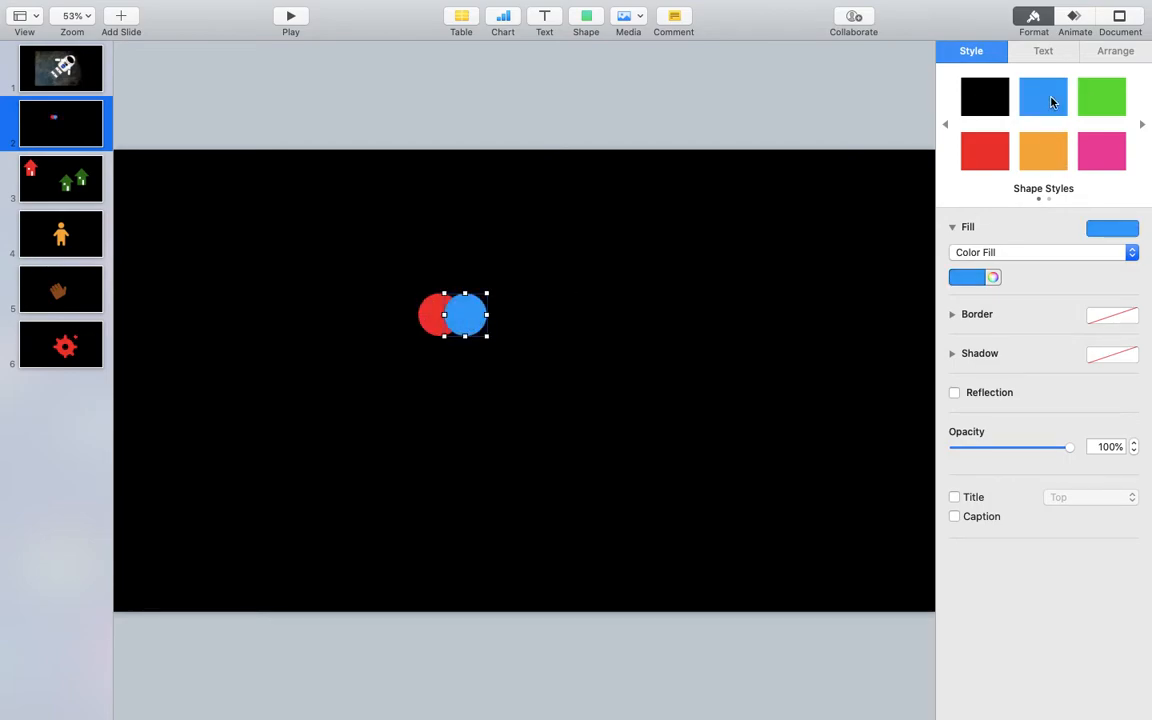
pyautogui.moveTo(465, 315); pyautogui.dragTo(448, 291)
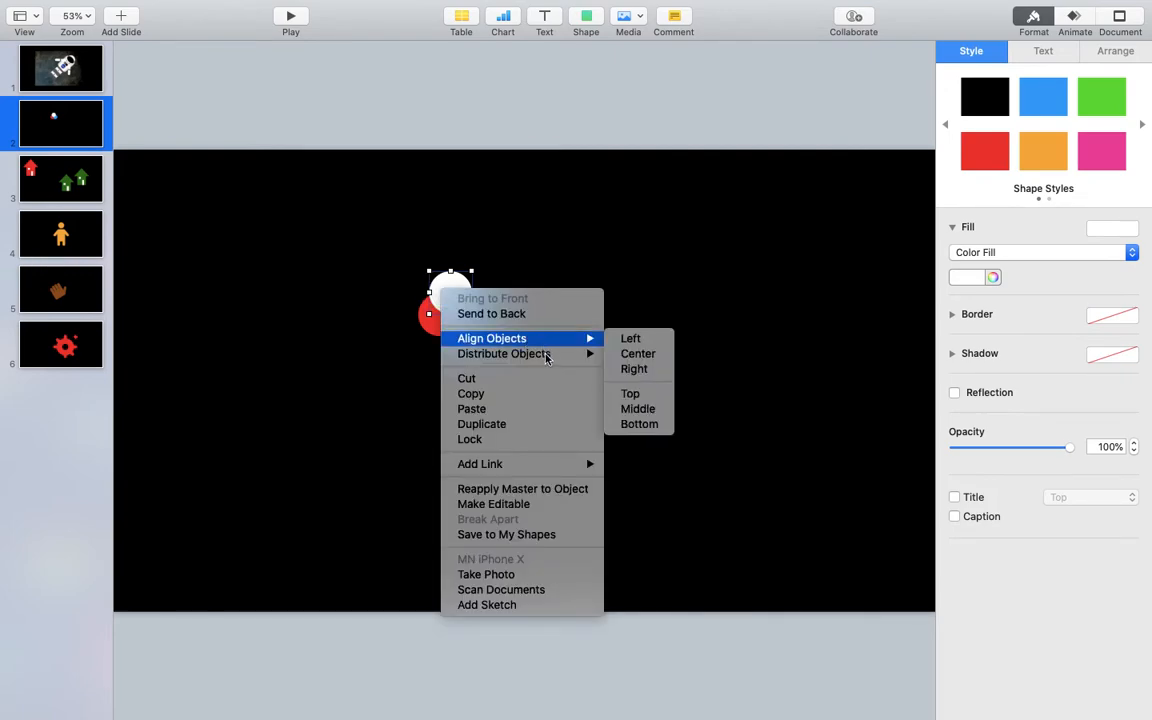
pyautogui.moveTo(520, 314)
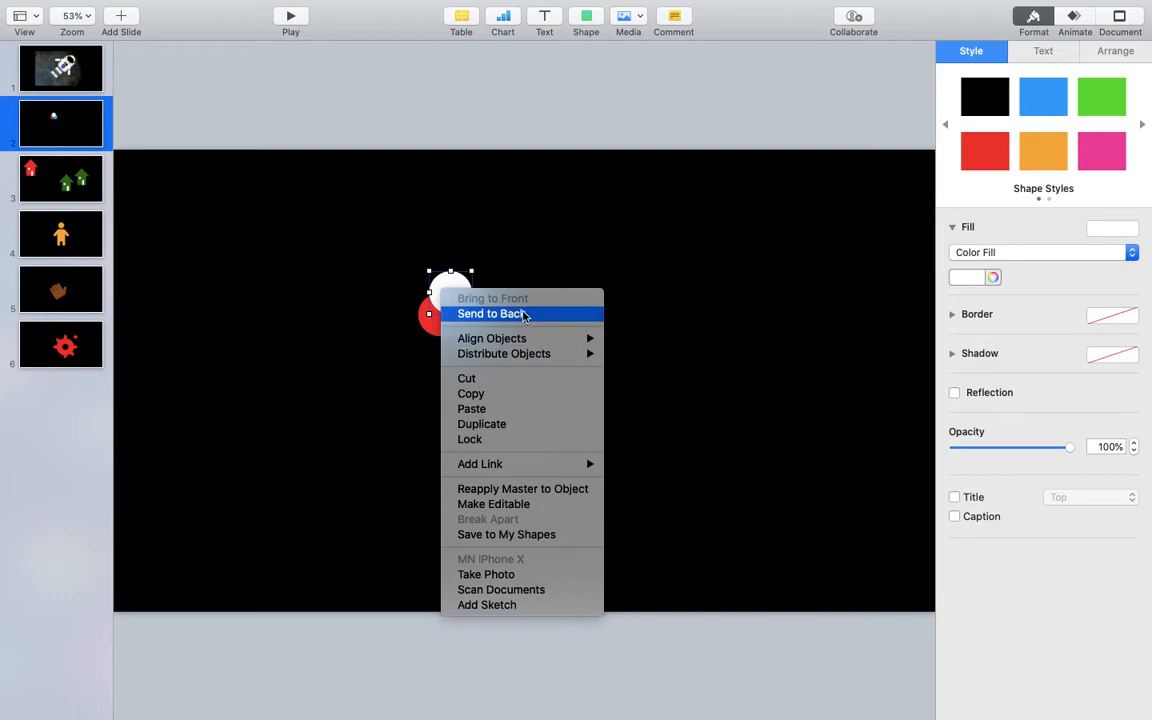
pyautogui.click(489, 313)
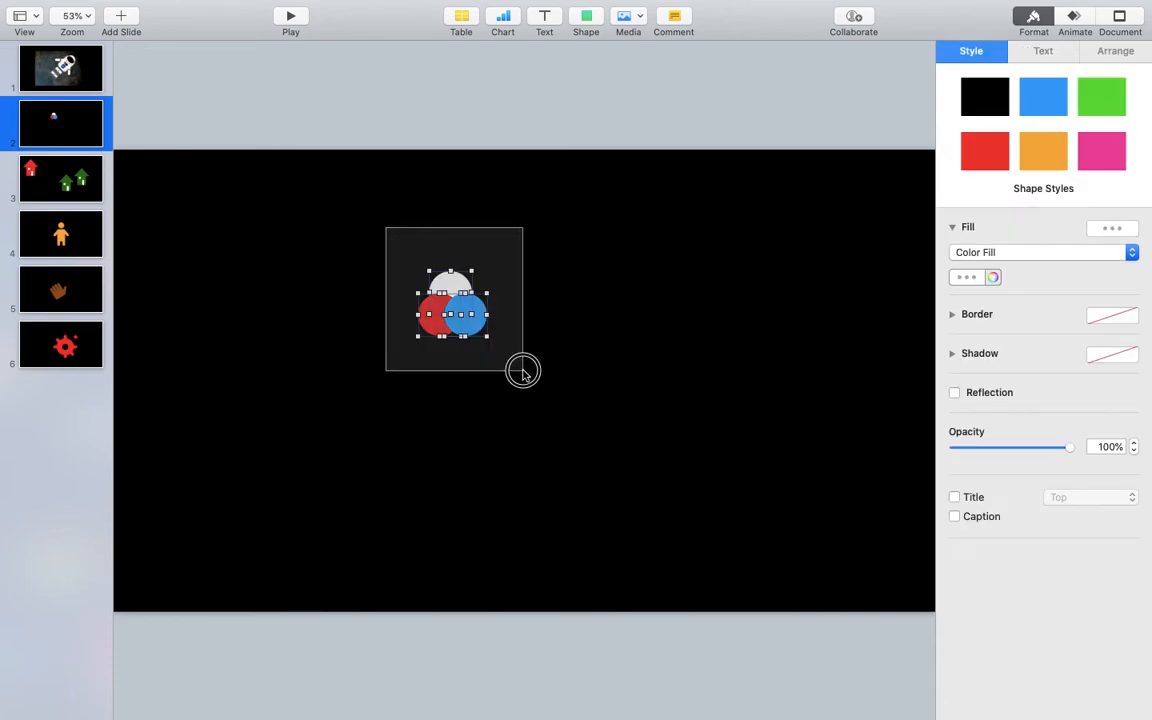
# Step: Group the three atom circles and drag them down to the slide's centre
pyautogui.rightClick(460, 320)
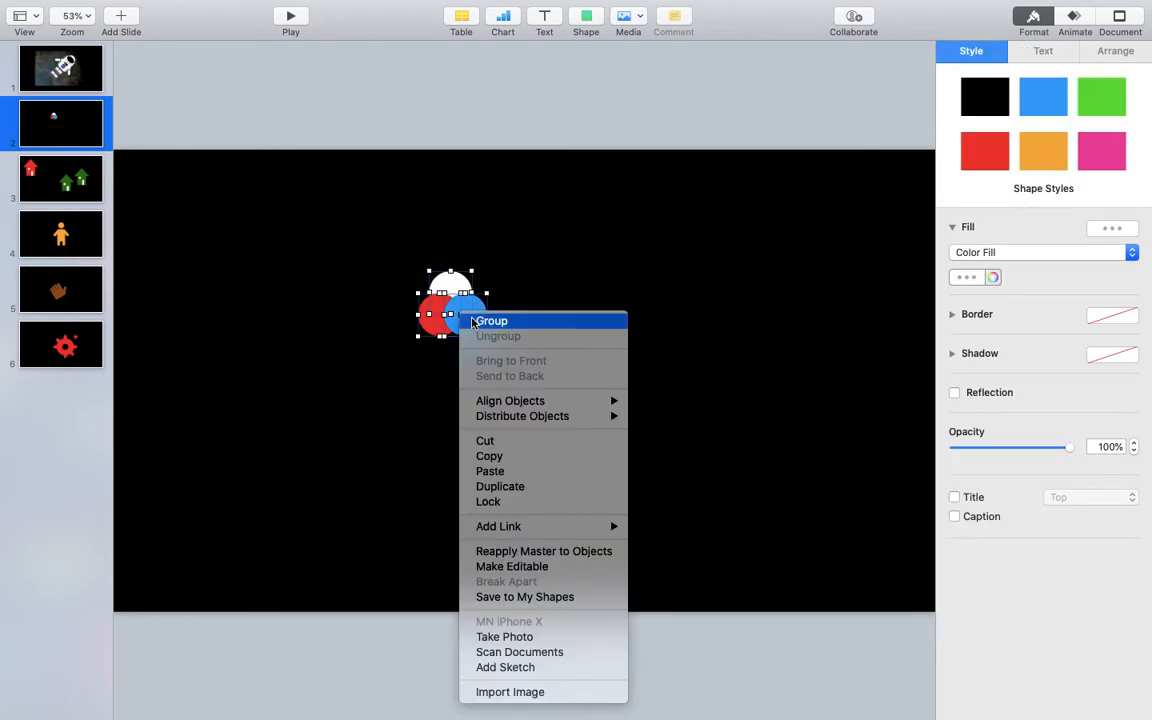
pyautogui.click(491, 321)
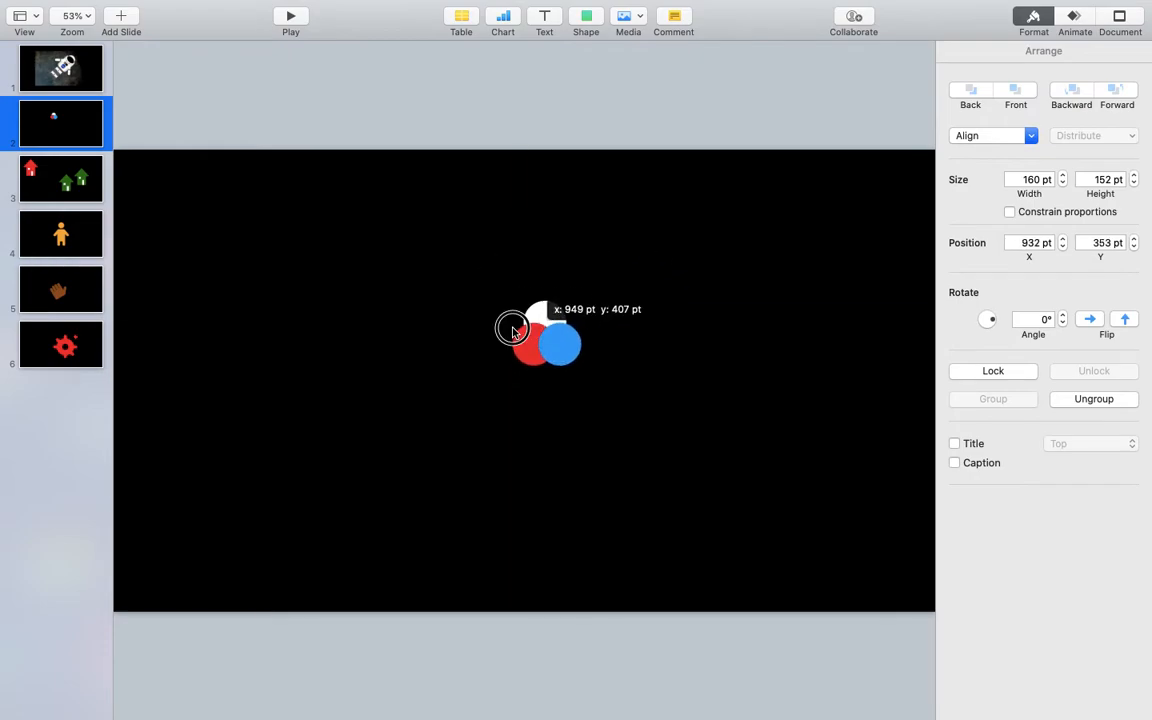
pyautogui.moveTo(512, 330); pyautogui.dragTo(512, 385)
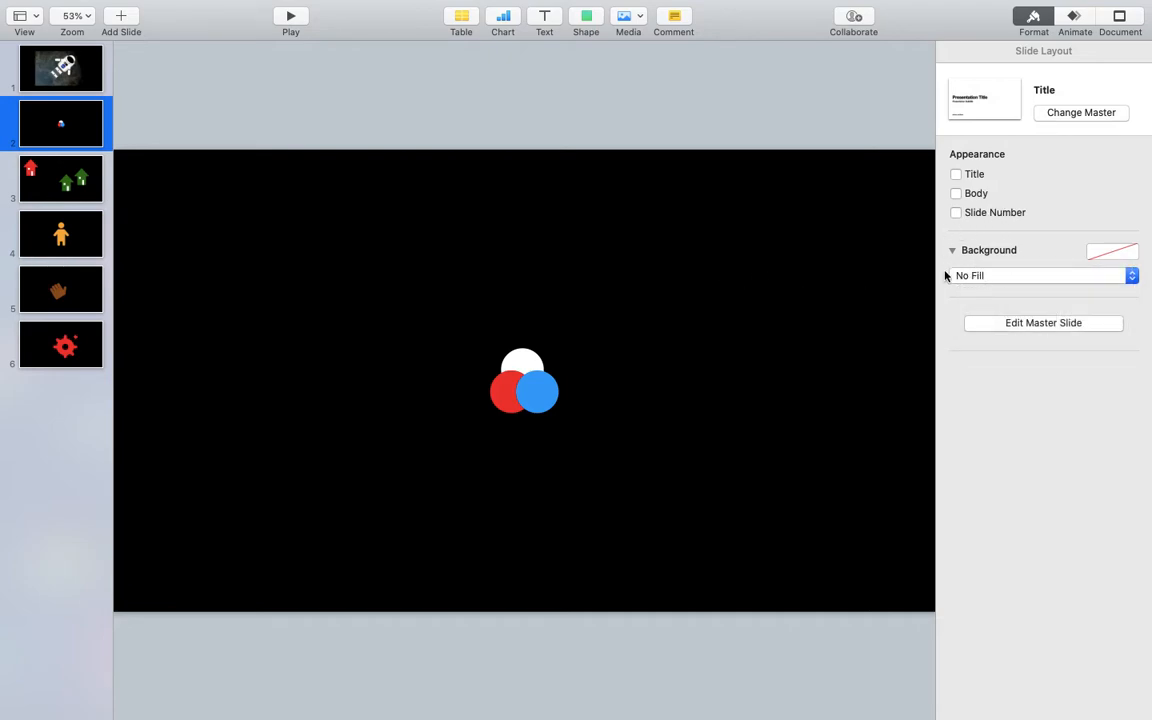
pyautogui.click(1044, 275)
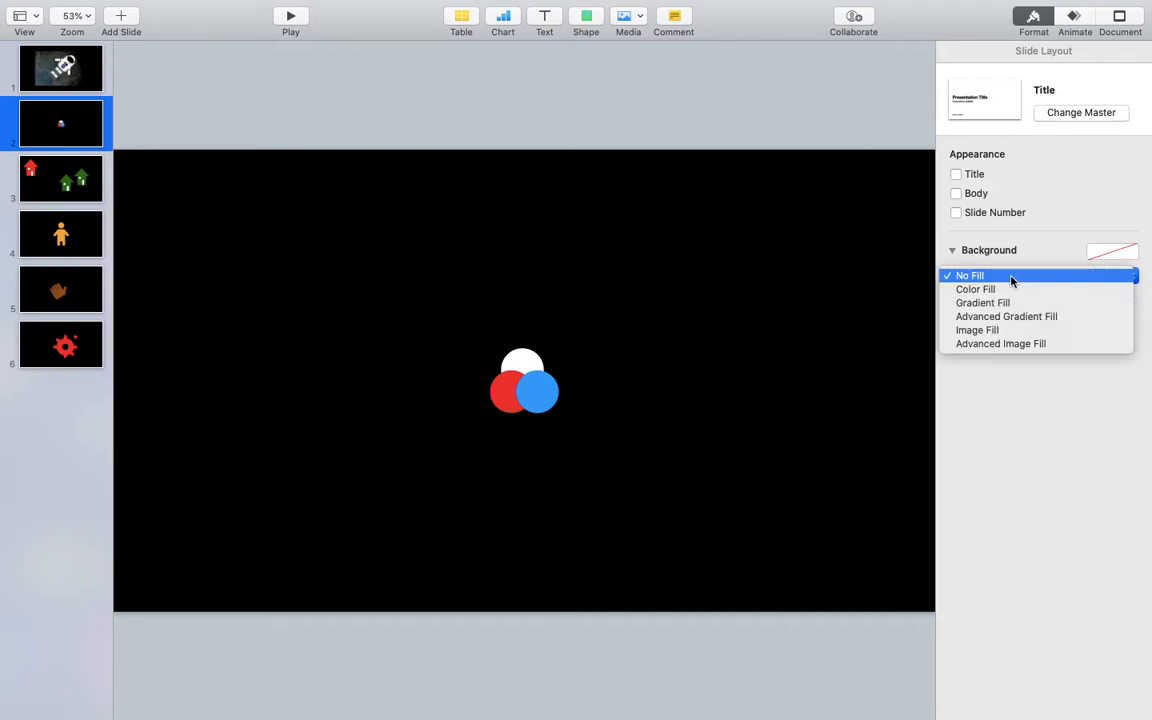
pyautogui.click(969, 275)
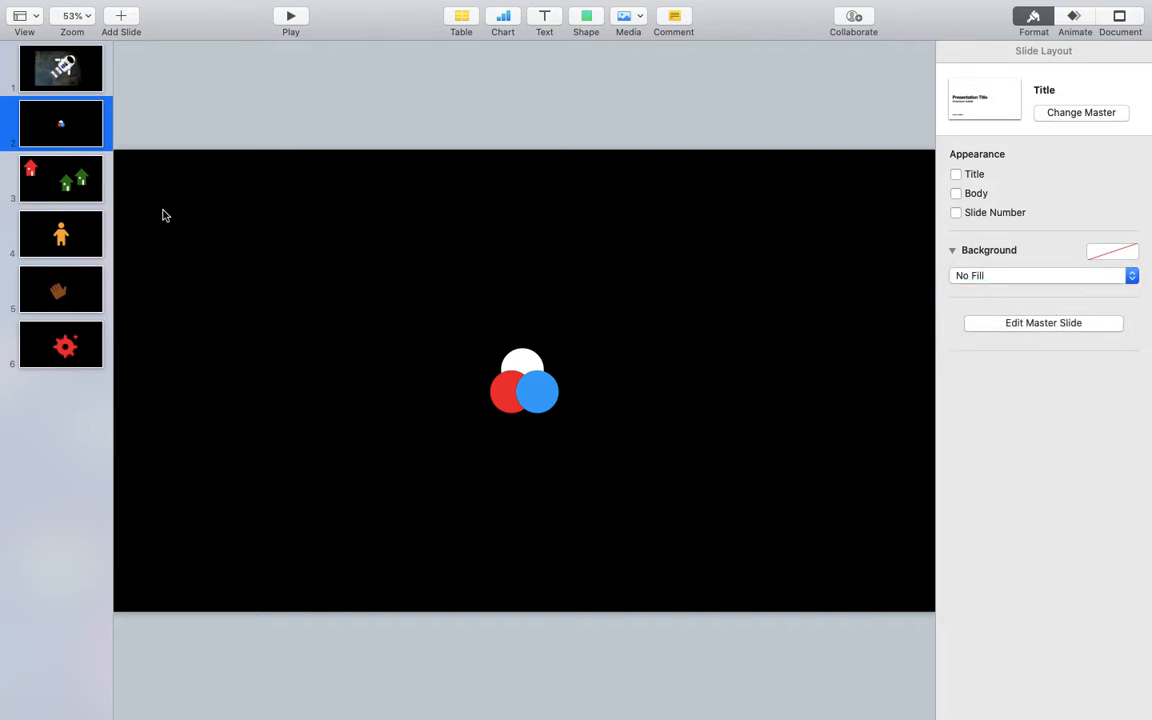
pyautogui.moveTo(365, 328)
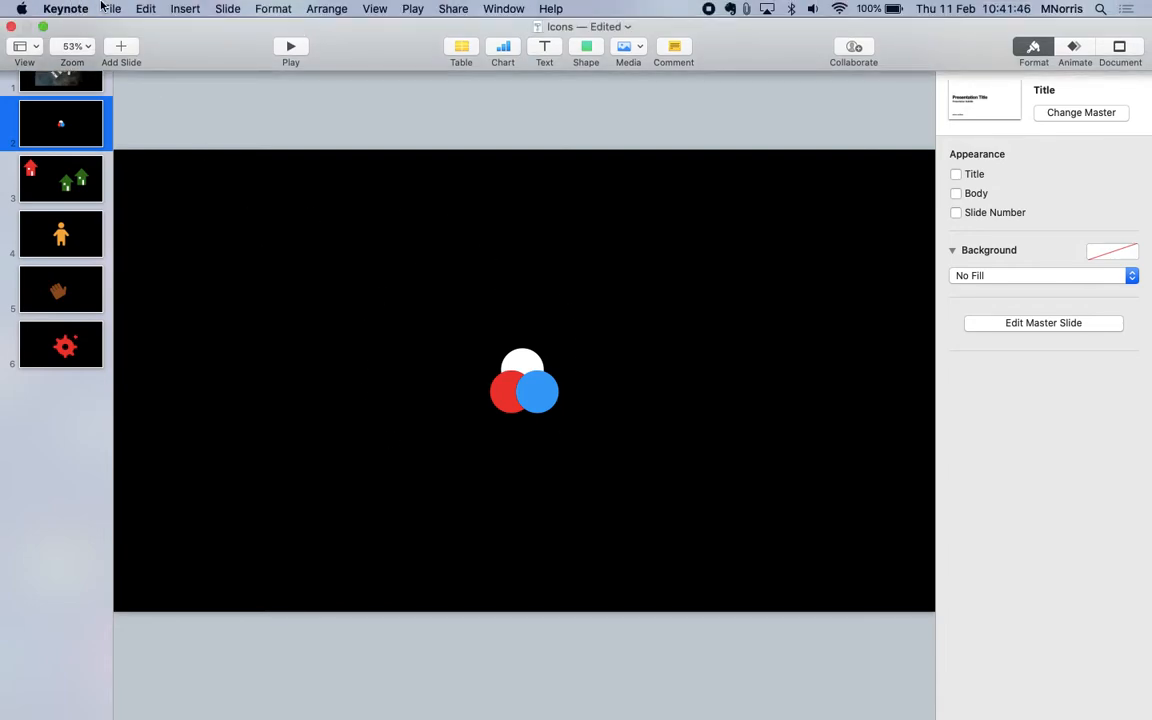
# Step: Export the slides as PNG images with transparent backgrounds, continuing to the save step
pyautogui.click(111, 8)
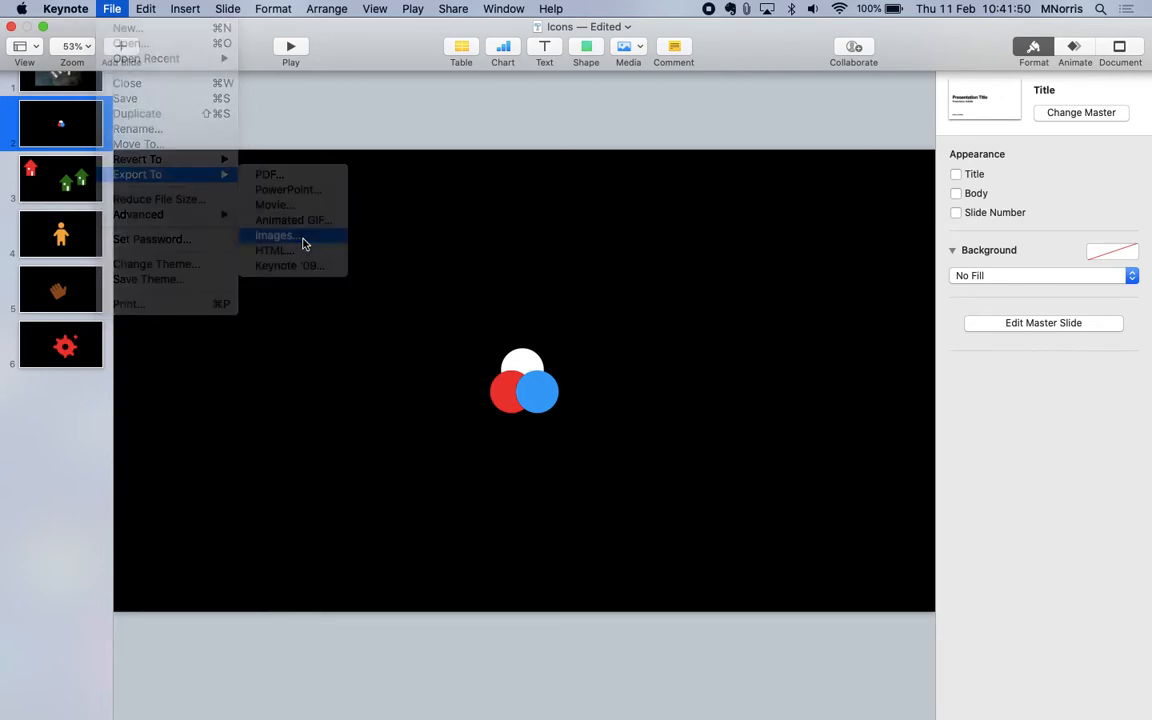
pyautogui.click(275, 235)
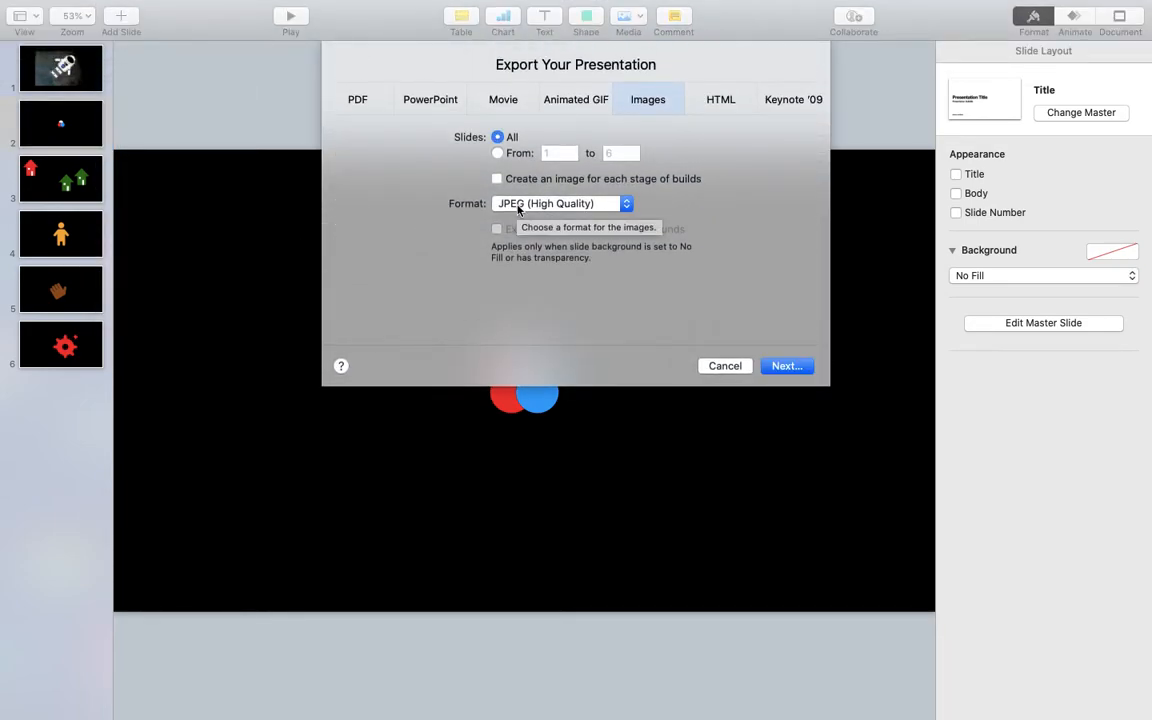
pyautogui.click(562, 203)
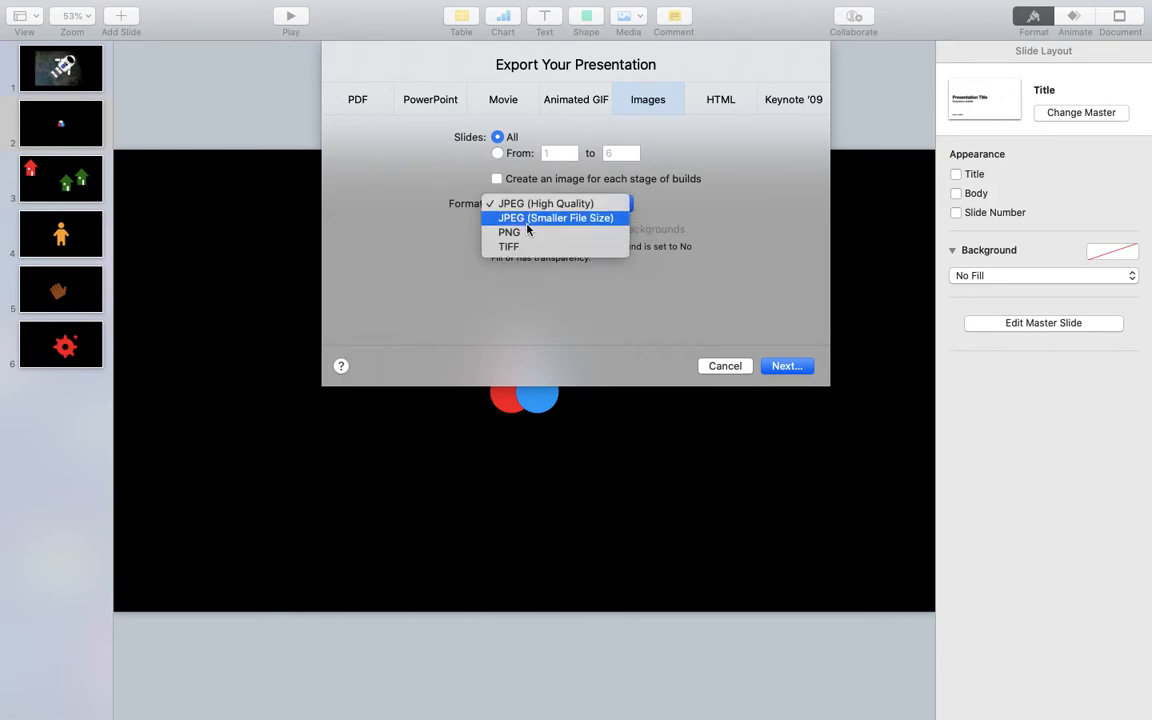
pyautogui.moveTo(537, 247)
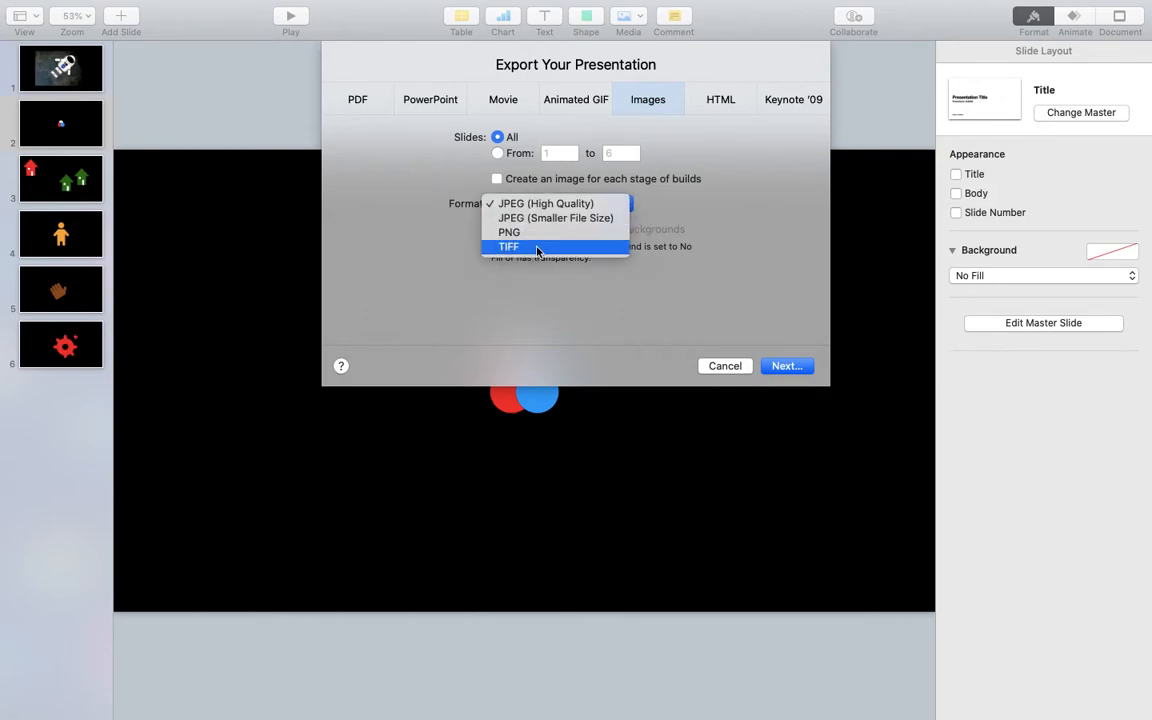
pyautogui.click(509, 232)
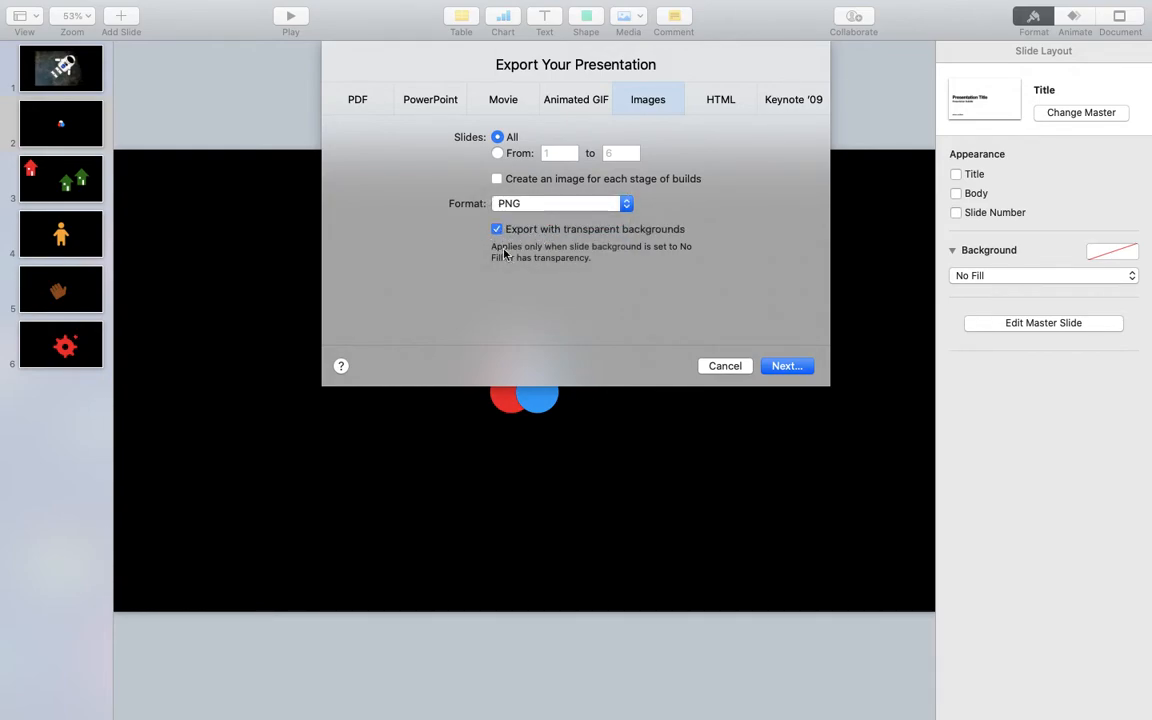
pyautogui.click(725, 365)
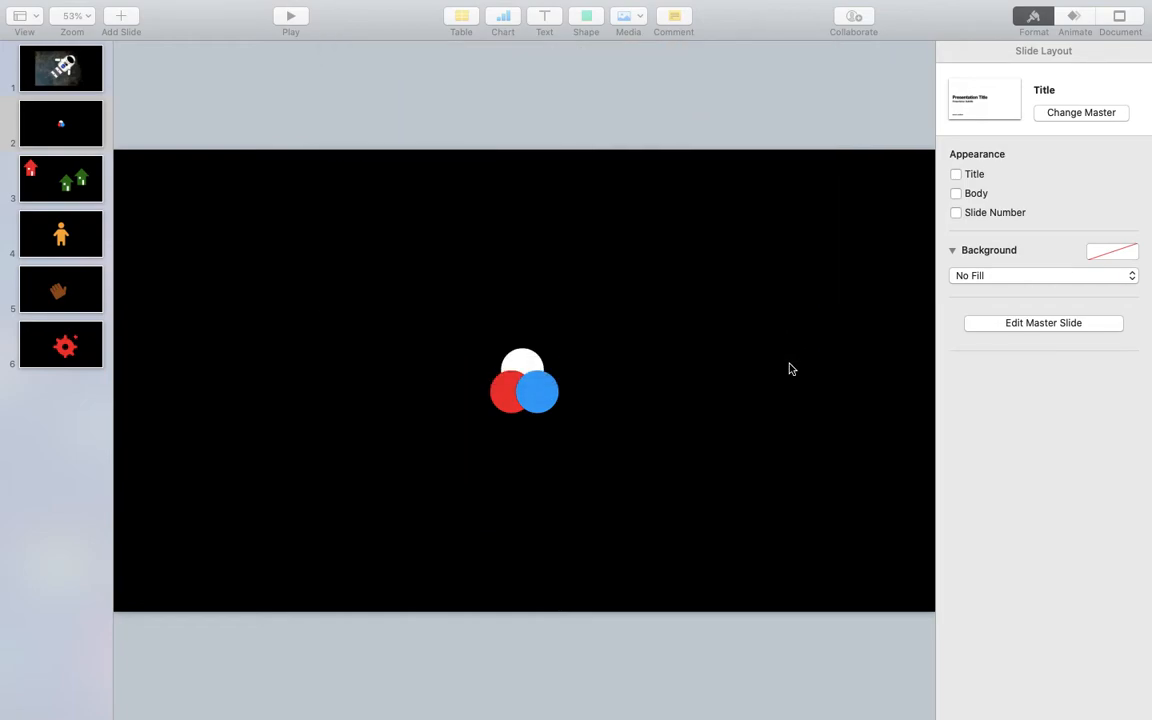
# Step: Pick the House folder as the destination and export the PNG images
pyautogui.click(60, 123)
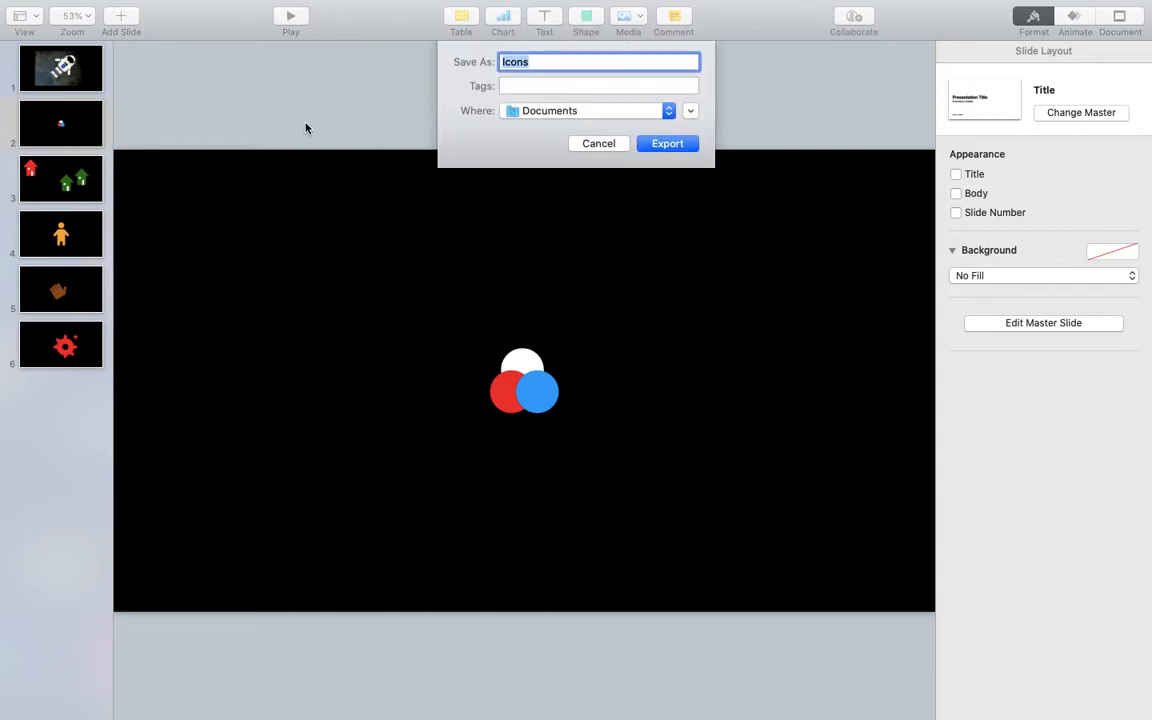
pyautogui.moveTo(557, 118)
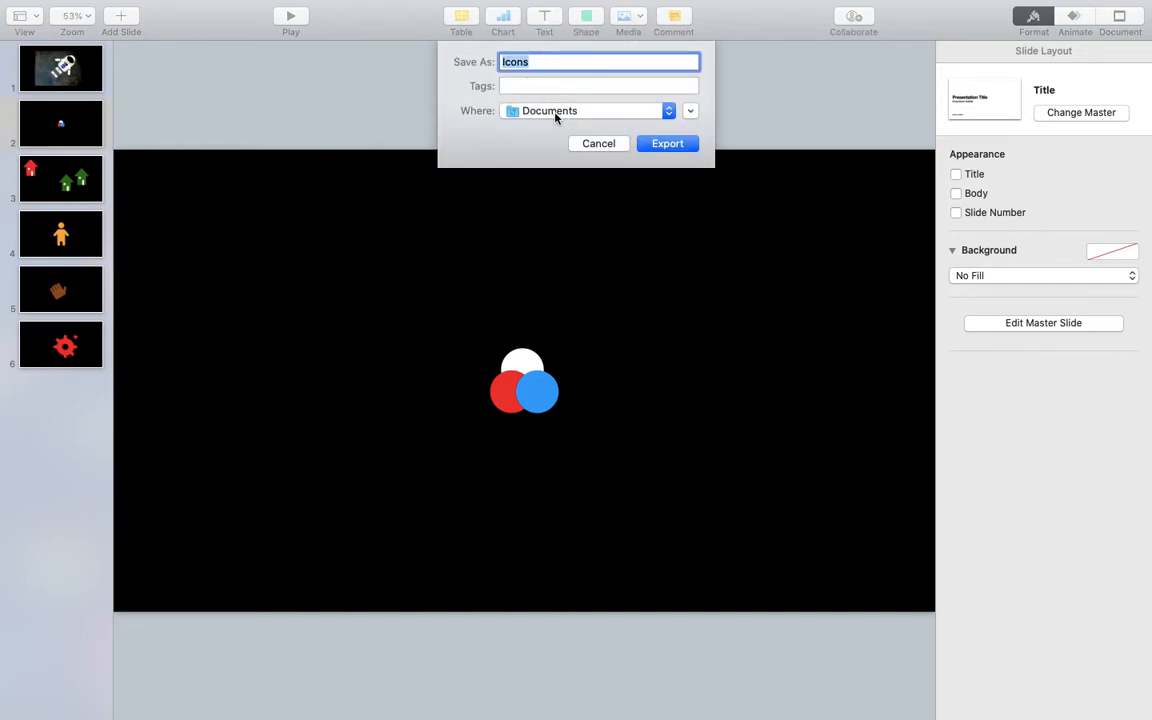
pyautogui.click(667, 143)
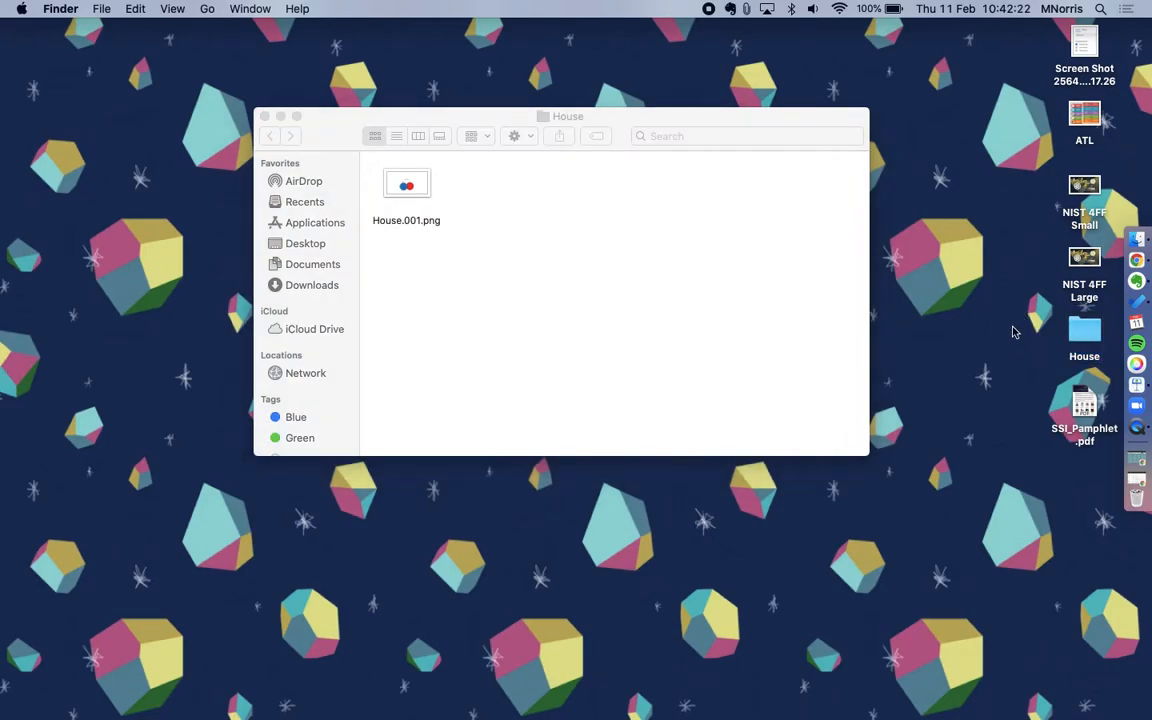
# Step: Quick Look House.001.png to check the atom on a transparent background
pyautogui.click(406, 190)
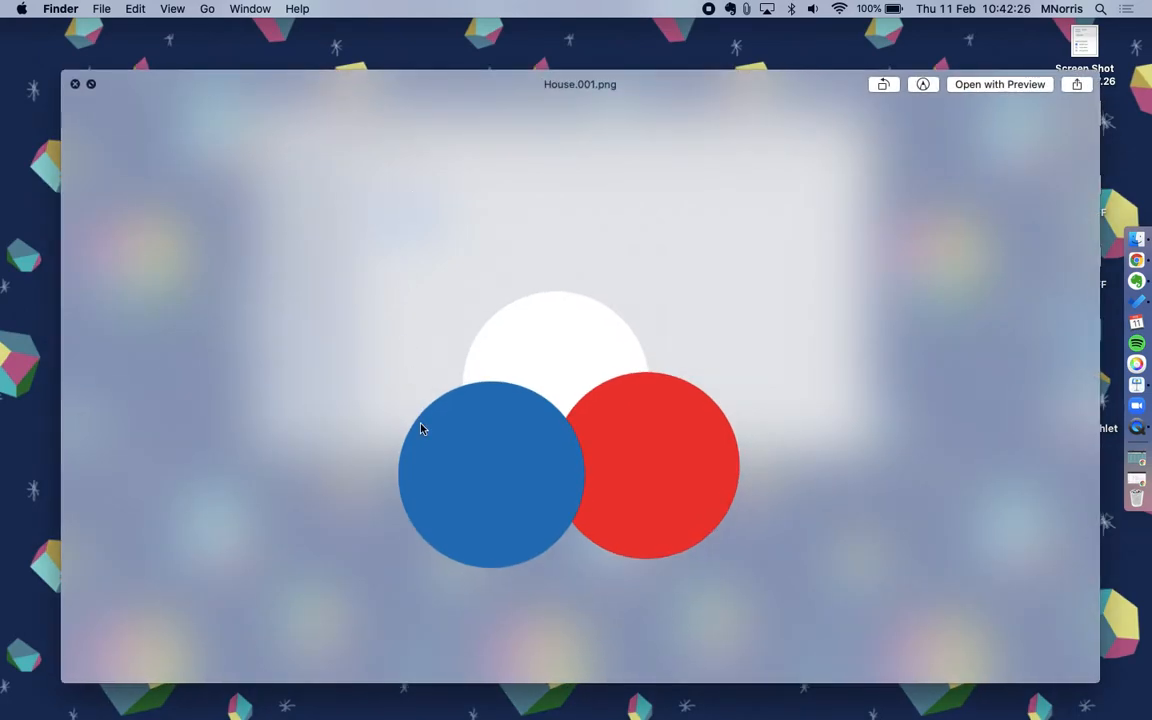
pyautogui.moveTo(367, 400)
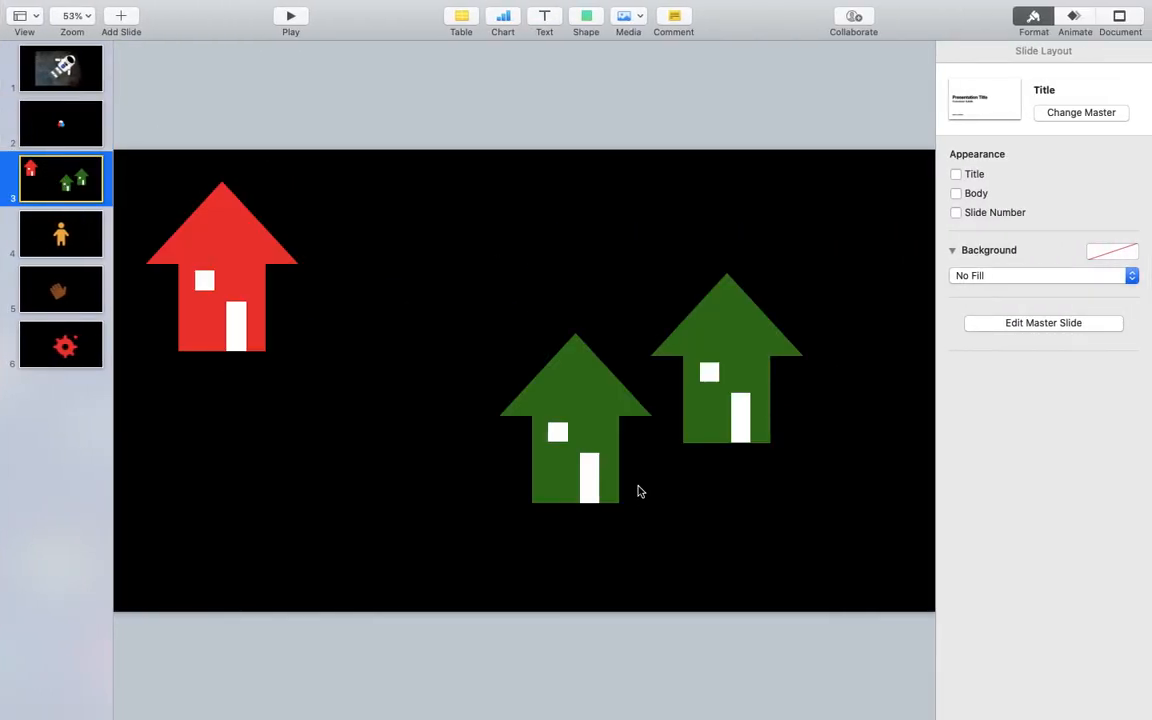
# Step: On slide 3, stretch the blue square into a tall rectangle and add a triangular roof
pyautogui.click(221, 265)
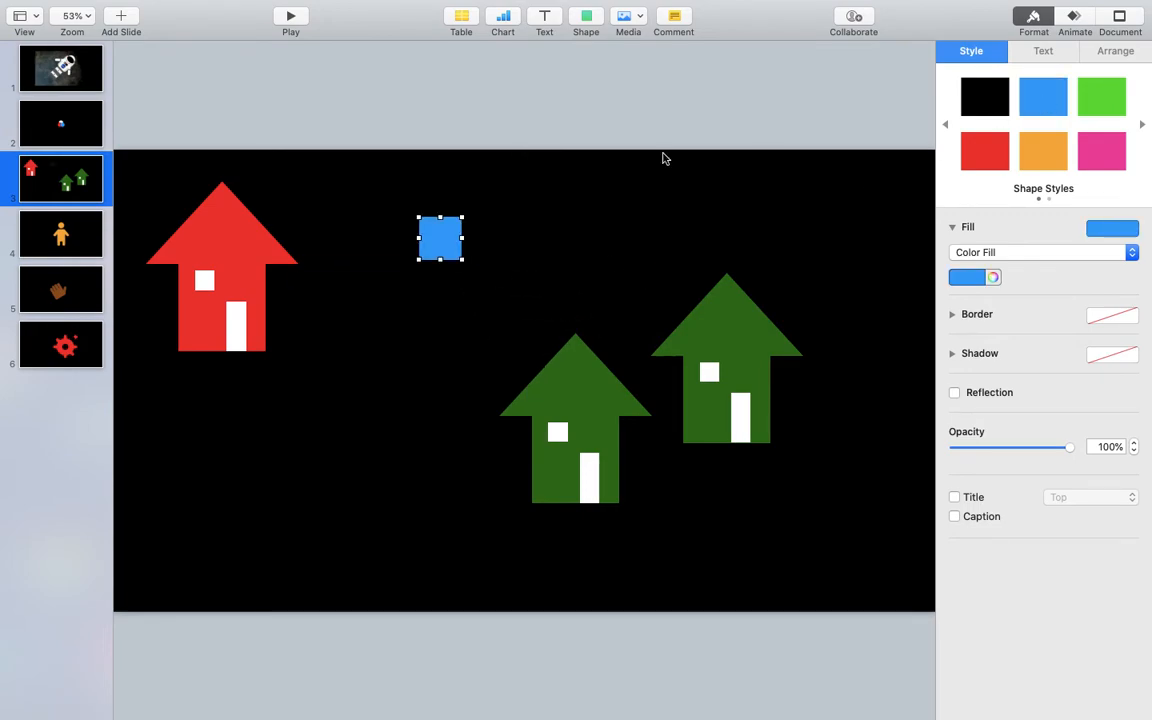
pyautogui.moveTo(462, 263); pyautogui.dragTo(519, 345)
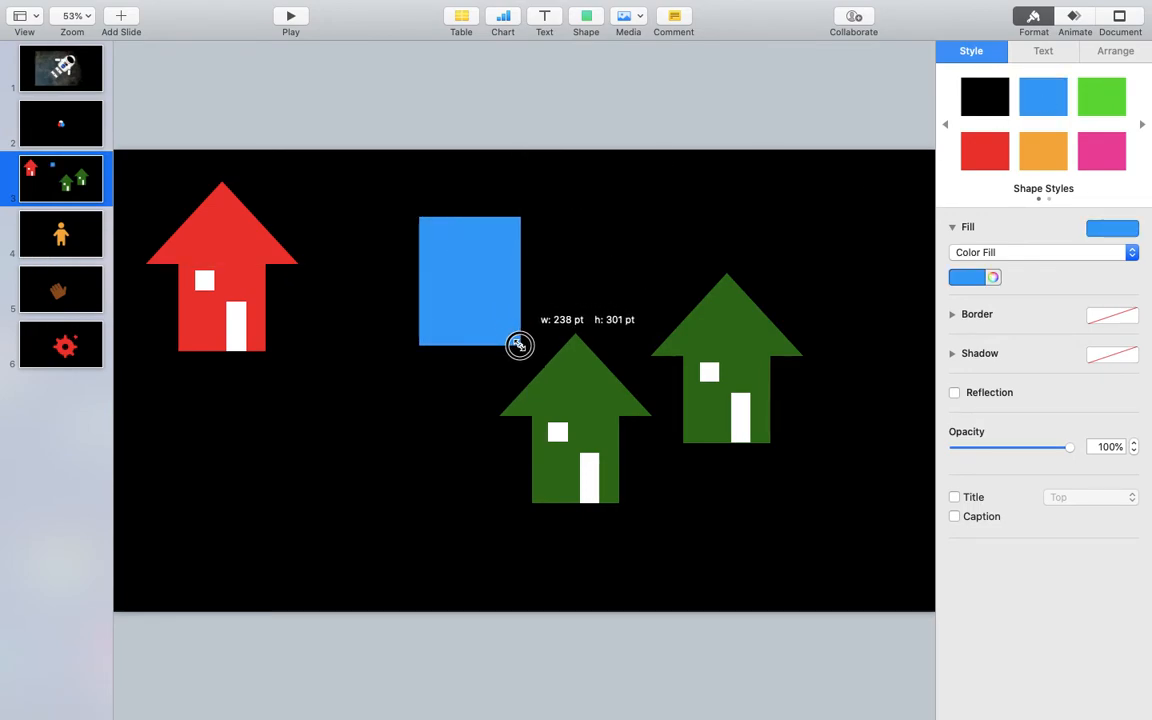
pyautogui.click(585, 16)
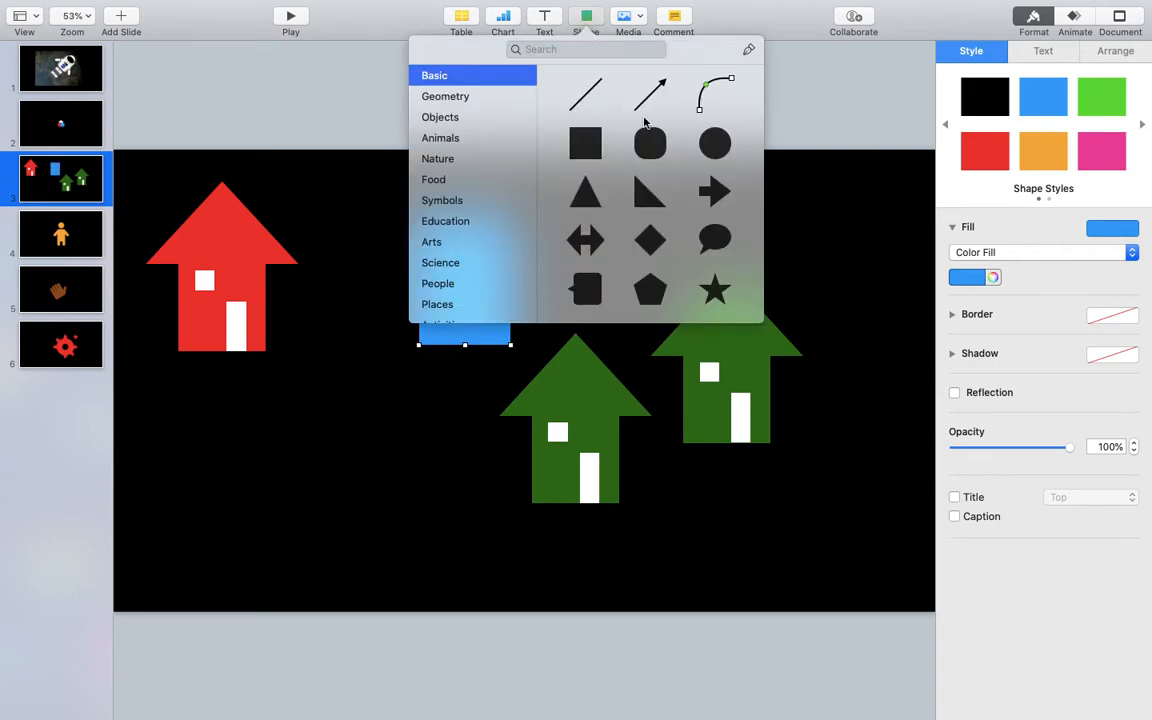
pyautogui.scroll(-3)
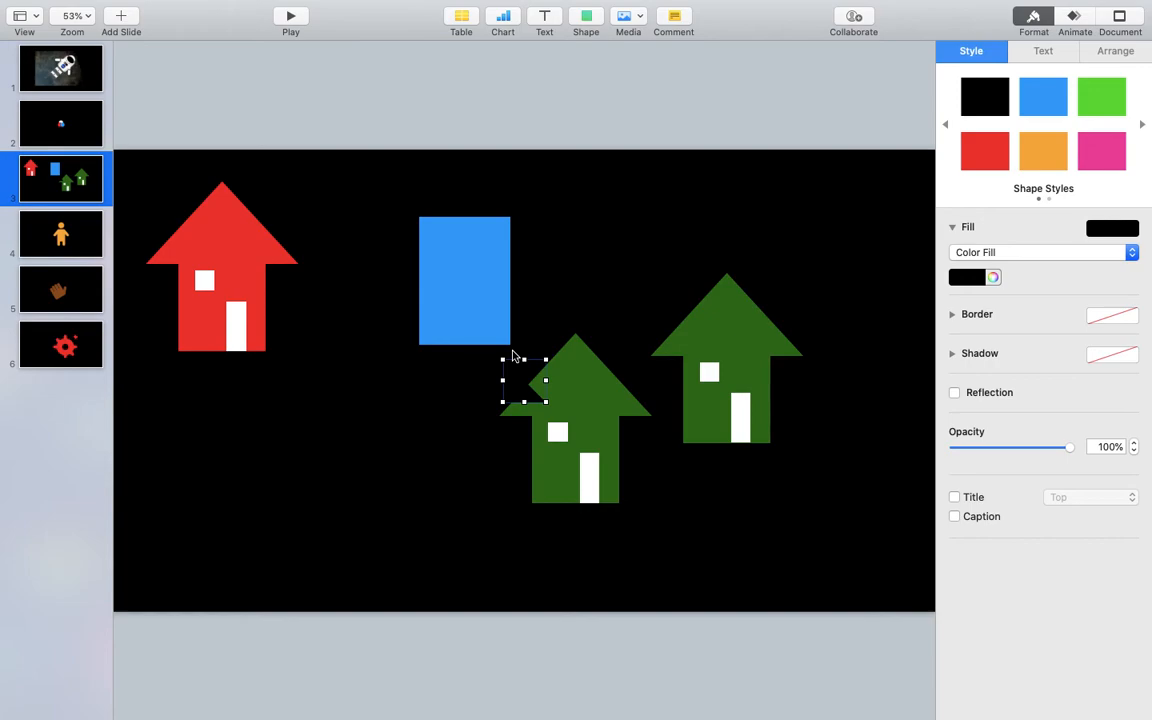
pyautogui.click(585, 15)
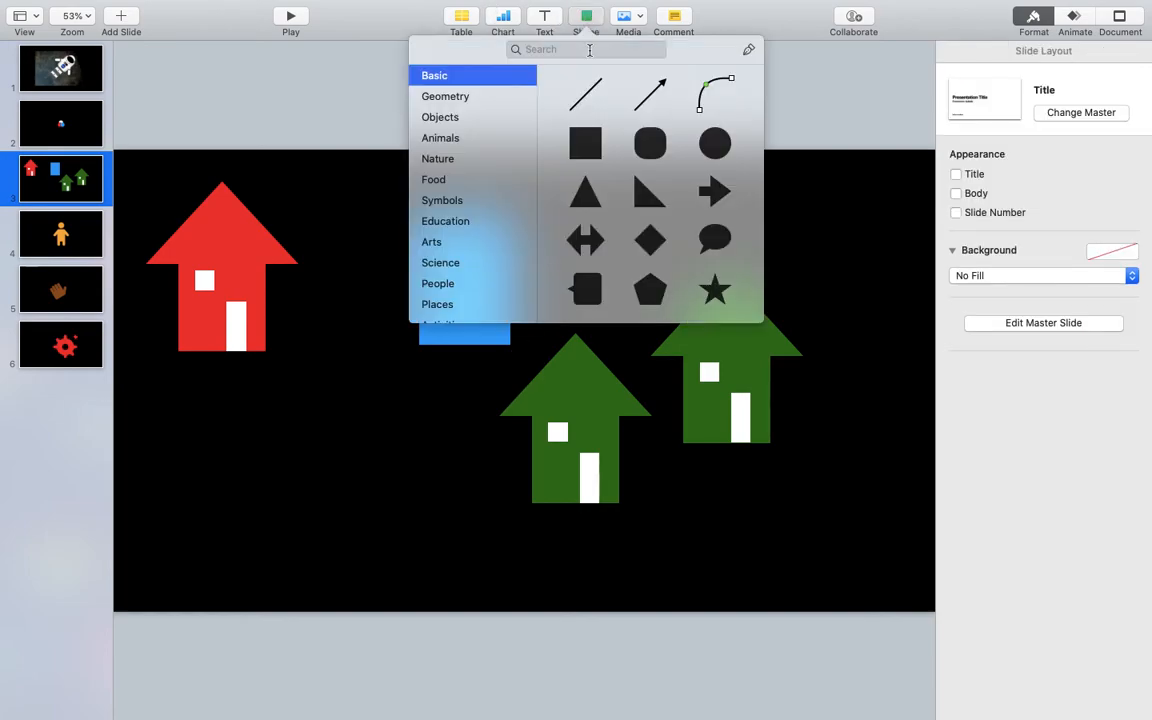
pyautogui.click(585, 143)
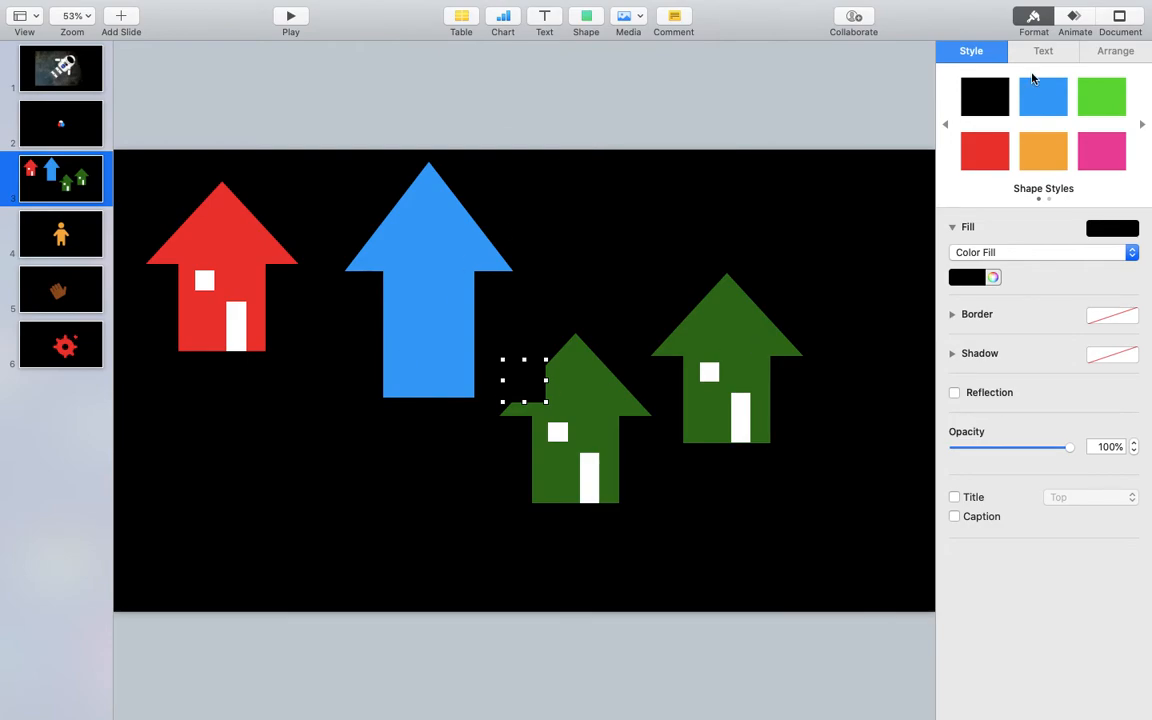
# Step: Fill a small square white and place it as a window on the blue house
pyautogui.click(966, 277)
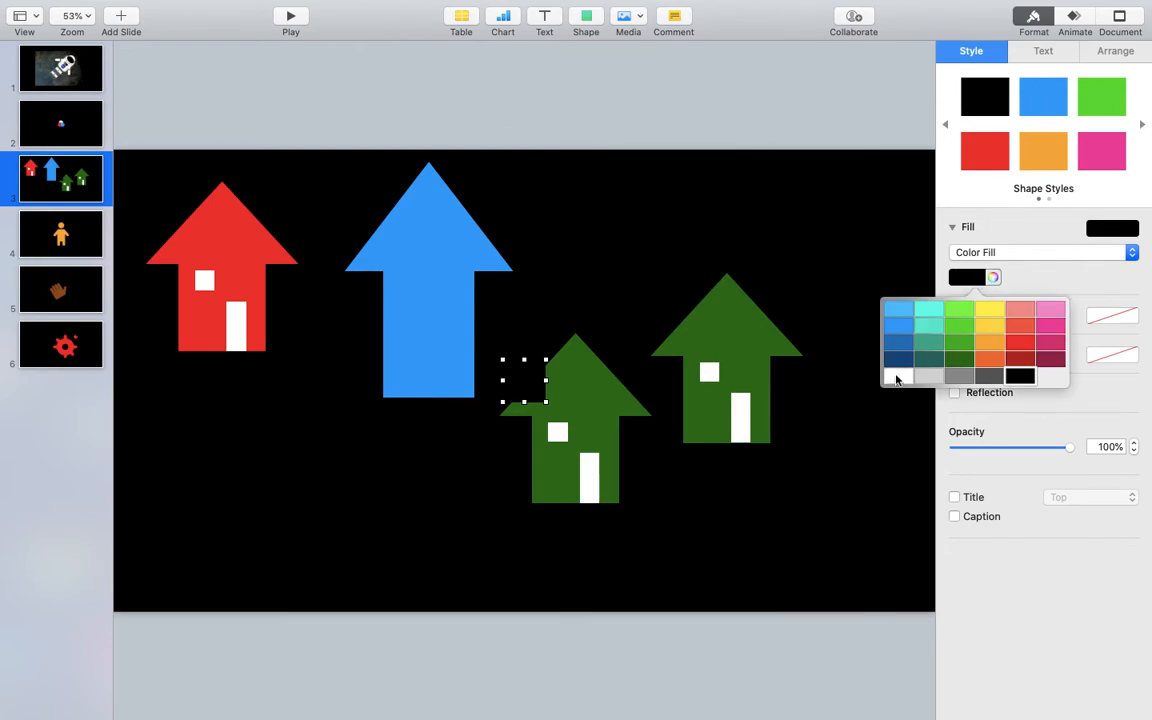
pyautogui.click(897, 376)
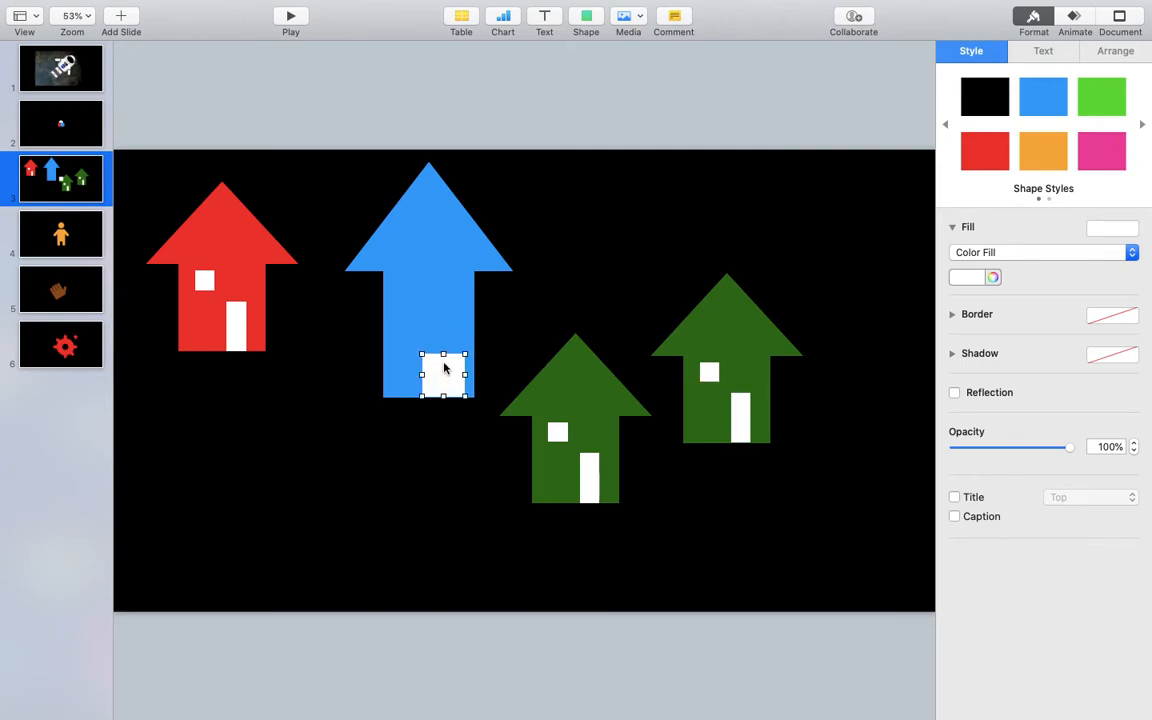
pyautogui.moveTo(443, 356); pyautogui.dragTo(445, 311)
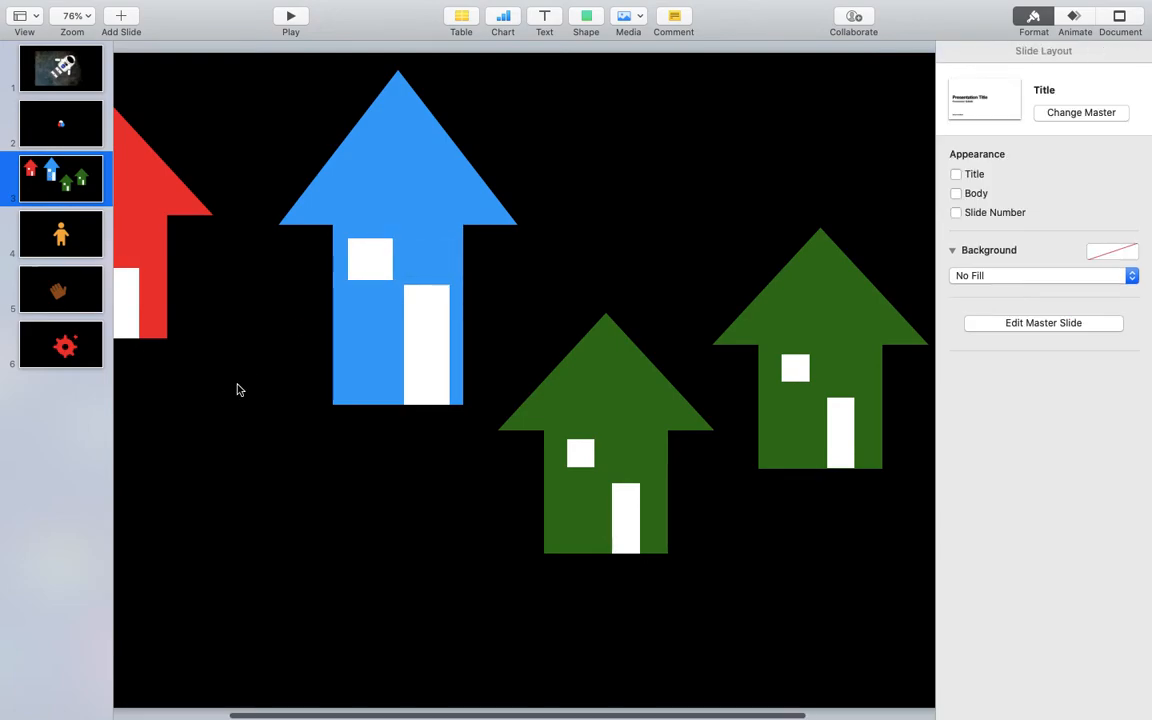
# Step: Fit slide 4 in view and stretch its red square into a tall bar
pyautogui.click(73, 15)
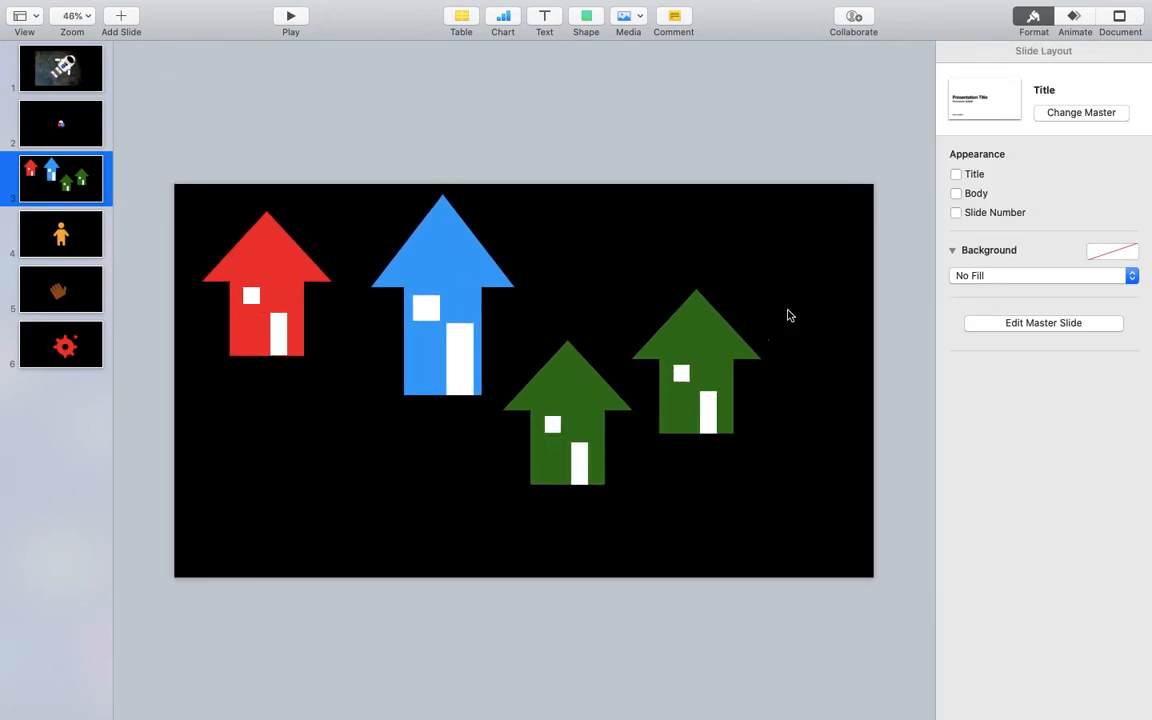
pyautogui.click(61, 233)
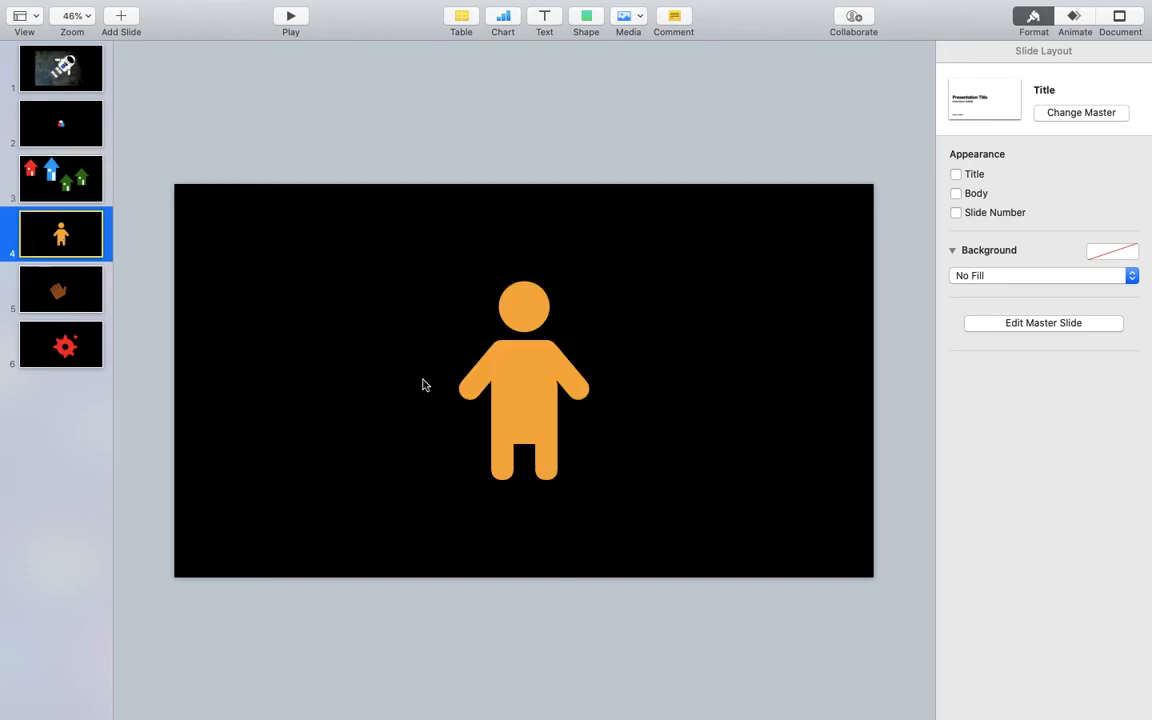
pyautogui.click(524, 400)
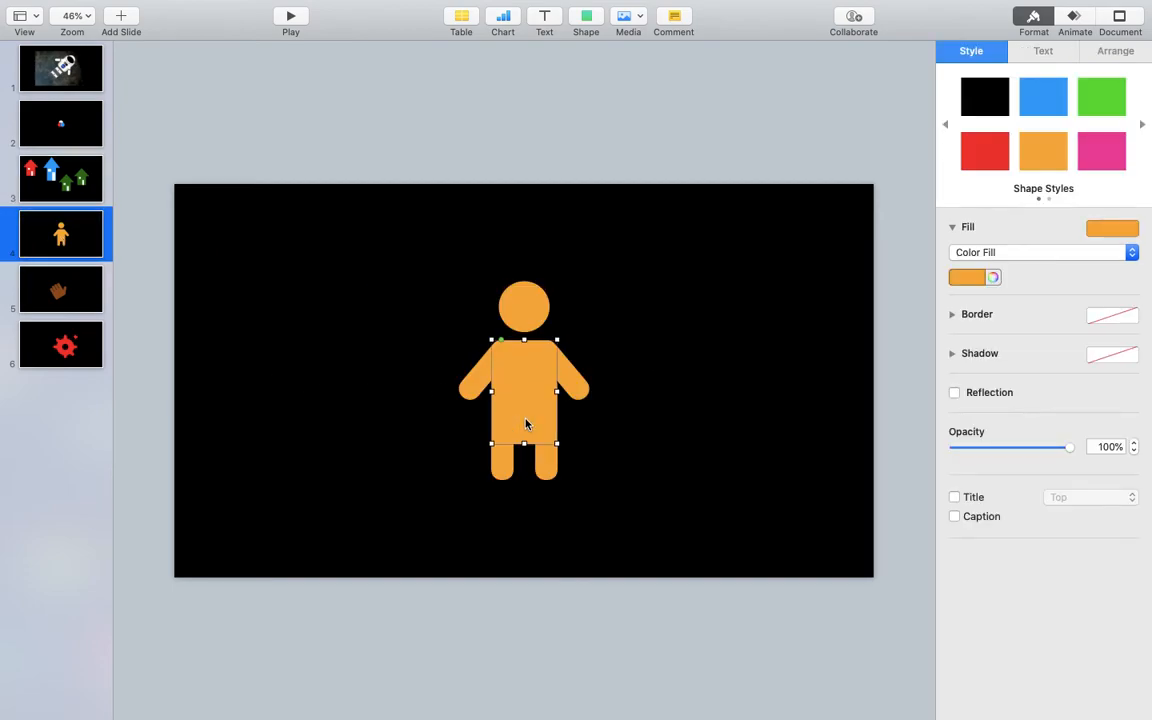
pyautogui.click(585, 16)
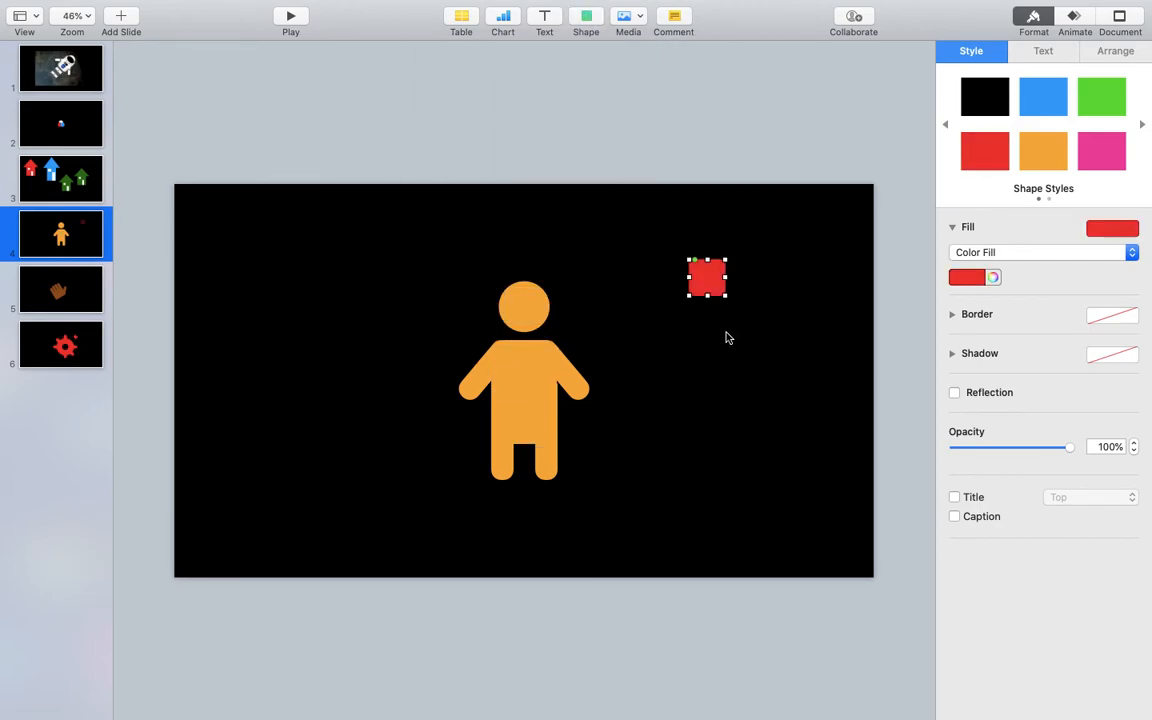
pyautogui.moveTo(707, 295); pyautogui.dragTo(711, 355)
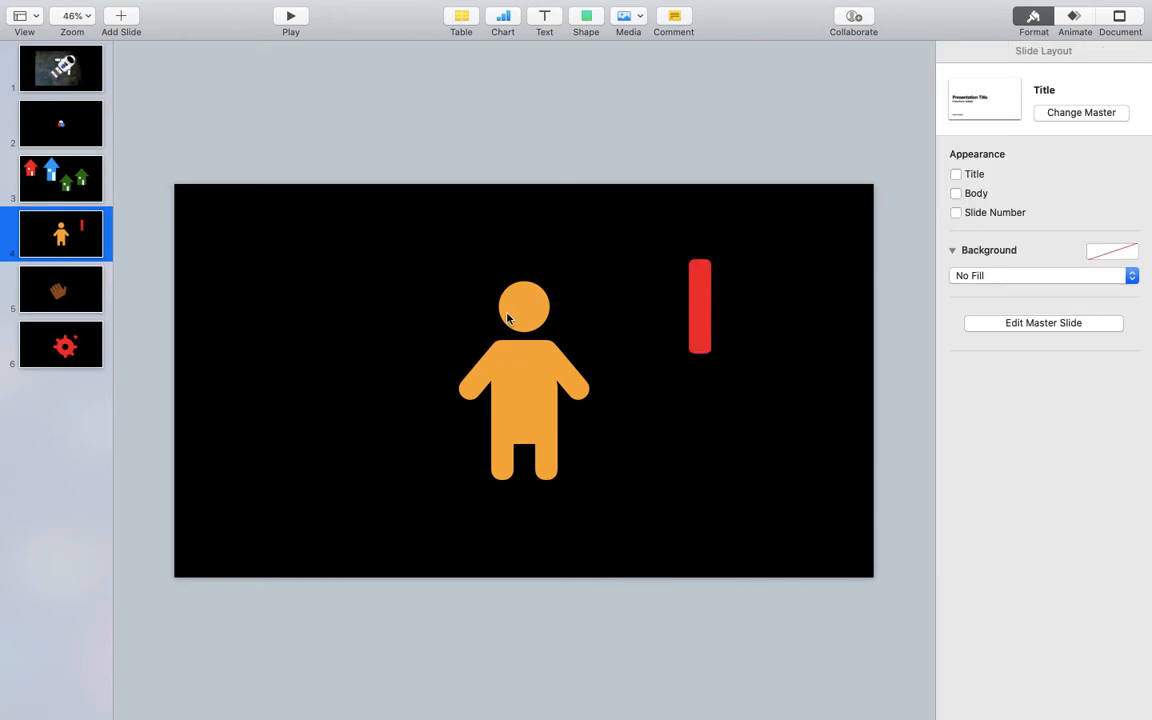
# Step: Check the person's left leg on slide 4, then move to the slide 5 hand
pyautogui.click(61, 289)
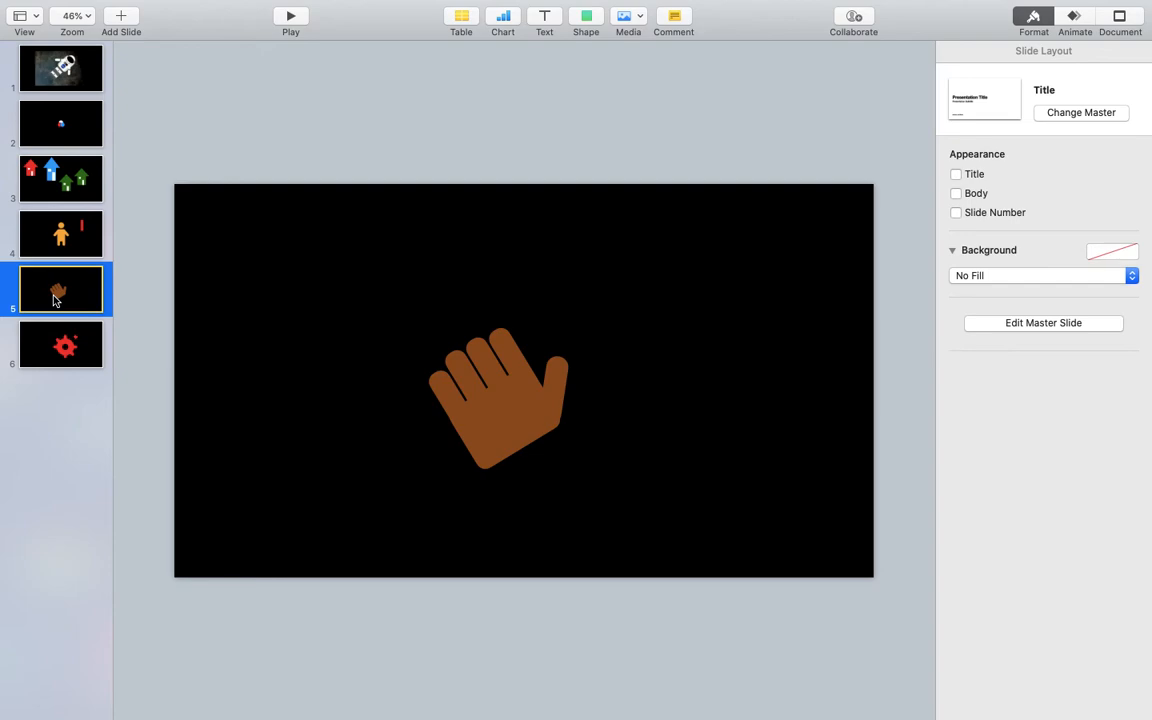
pyautogui.click(60, 234)
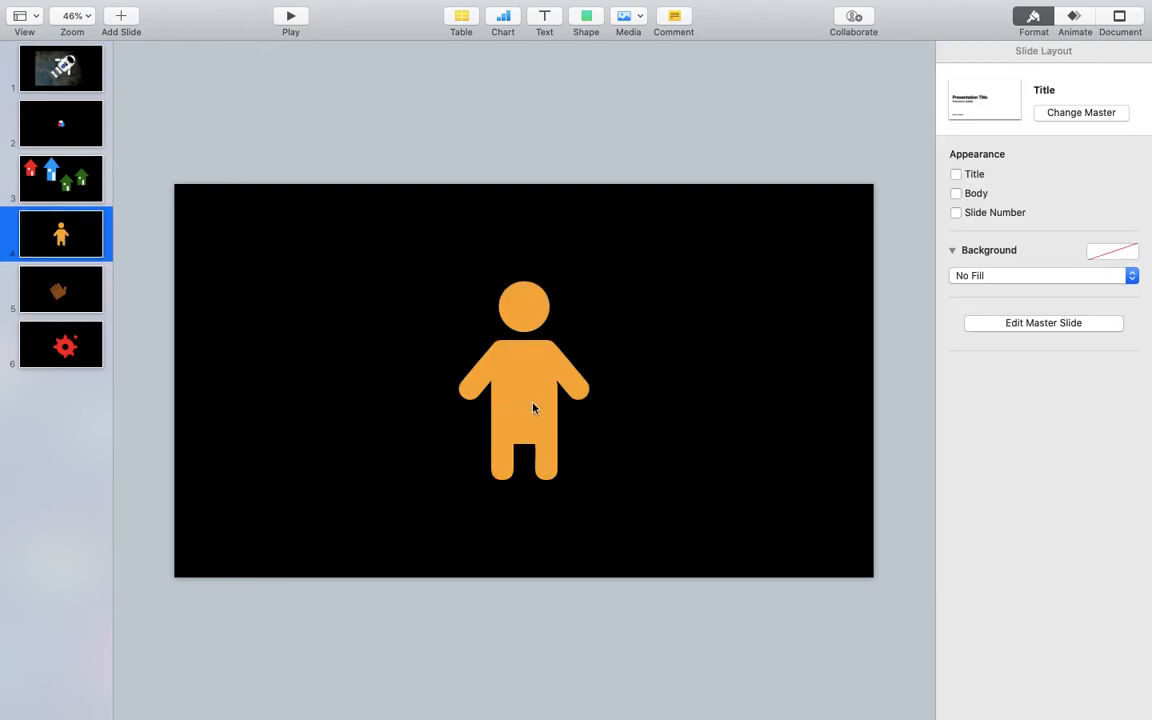
pyautogui.click(524, 380)
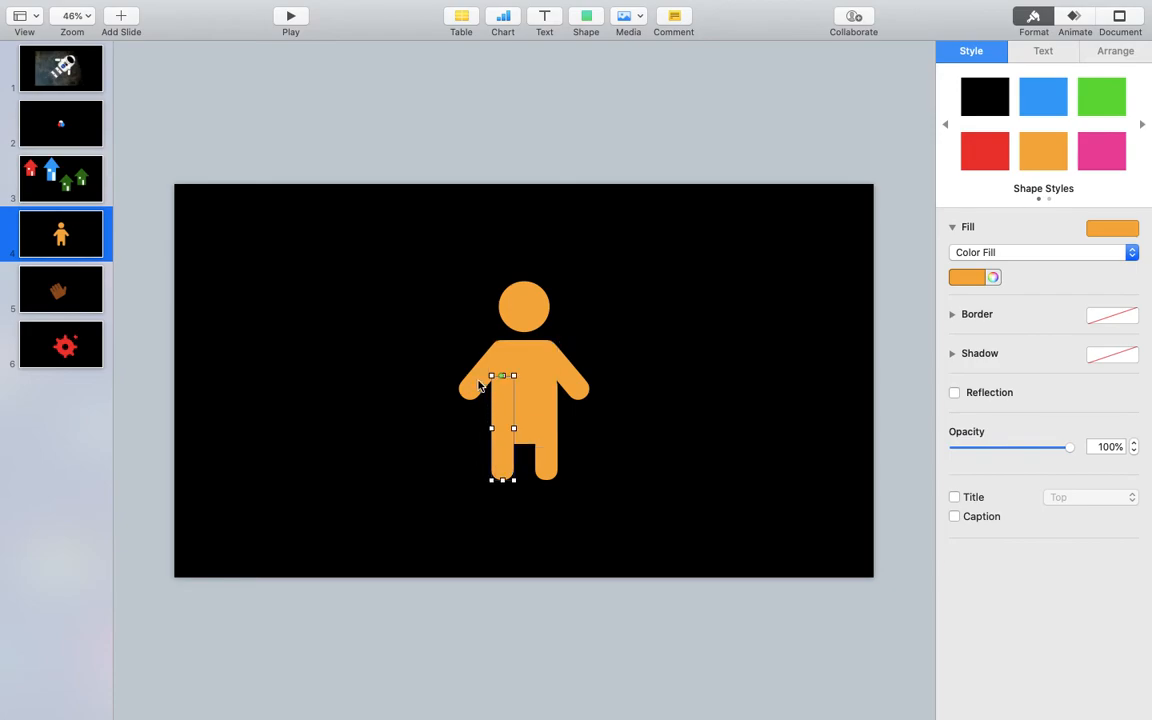
pyautogui.click(61, 289)
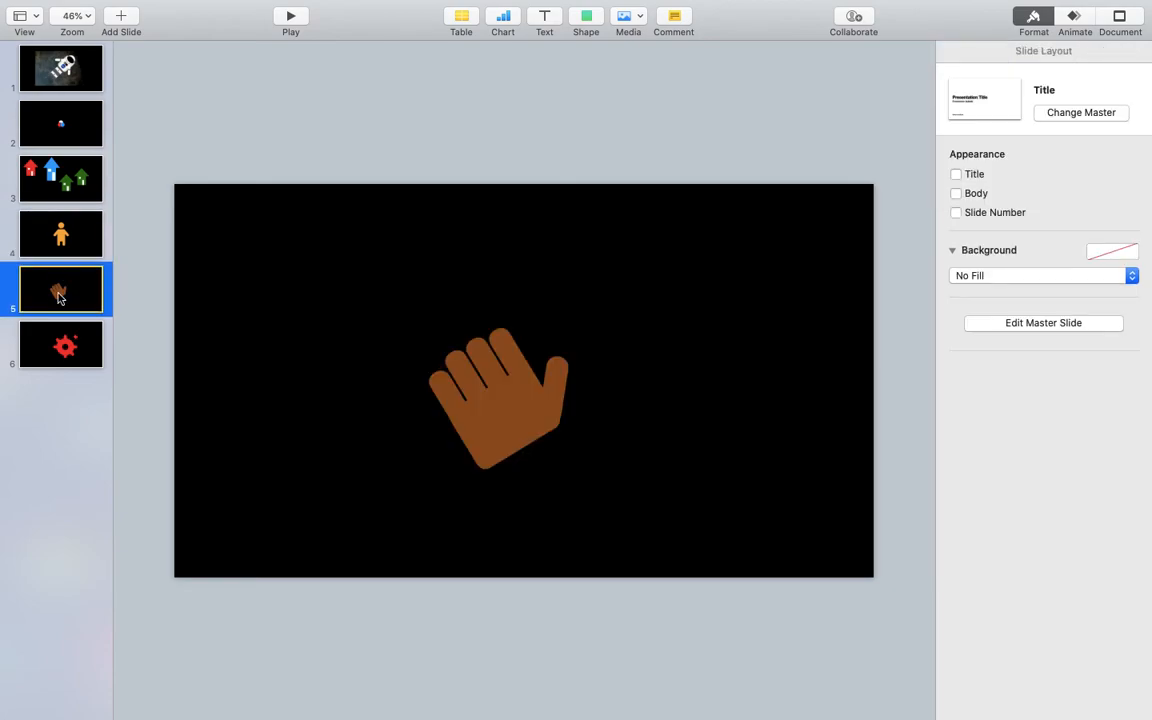
# Step: On slide 6, rotate the loose red tooth piece to 180° using the Arrange settings
pyautogui.click(61, 344)
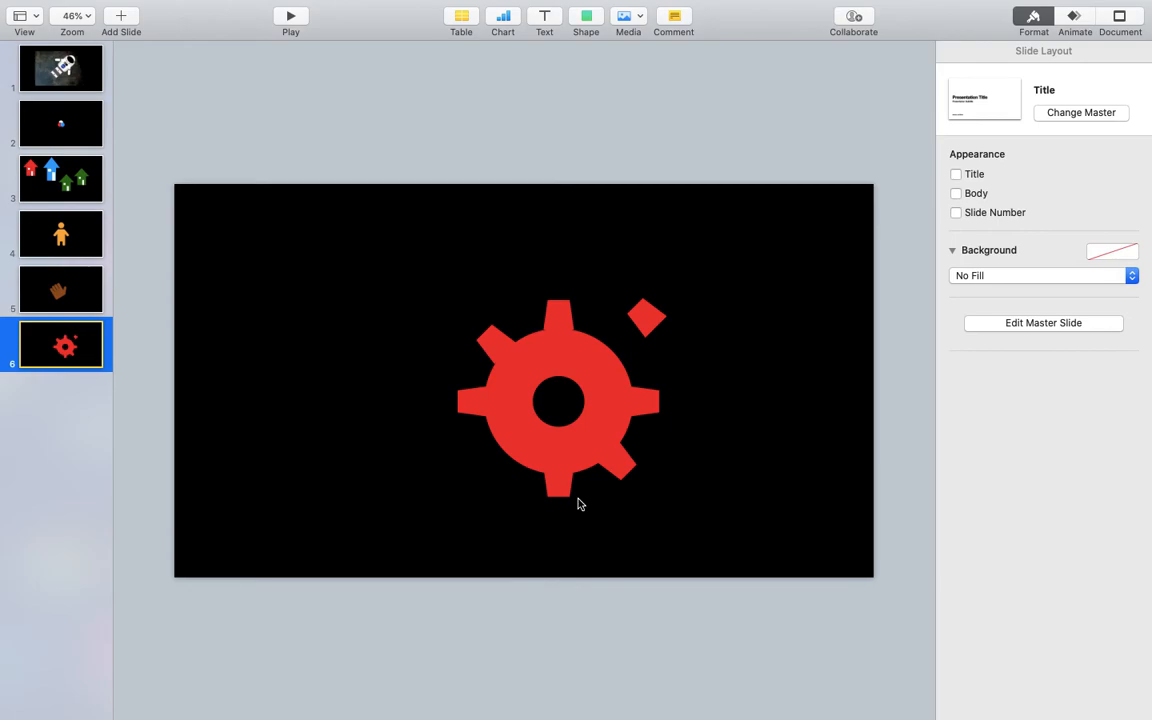
pyautogui.moveTo(618, 386)
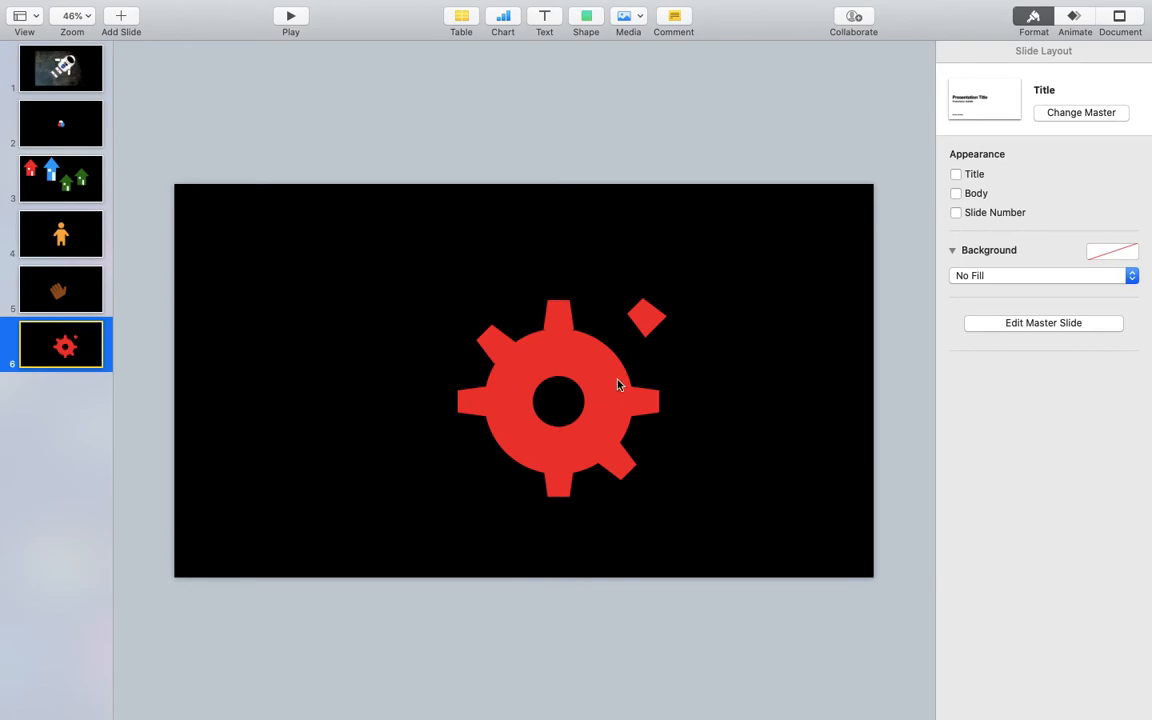
pyautogui.click(645, 318)
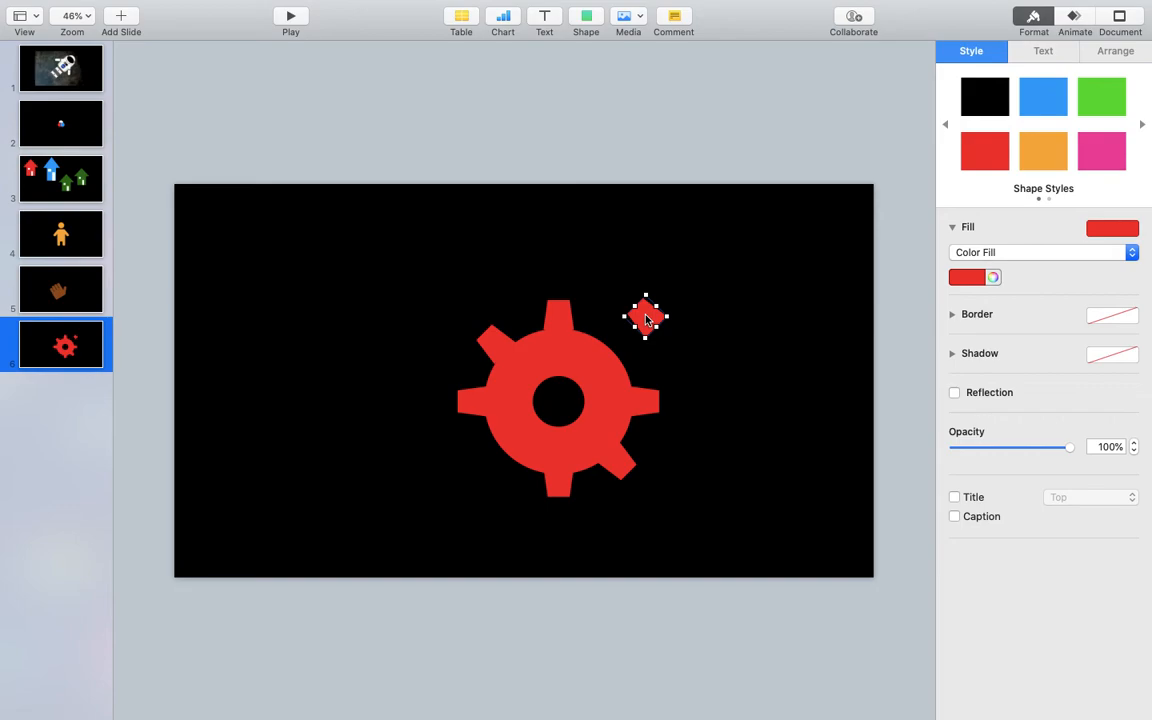
pyautogui.moveTo(1032, 447)
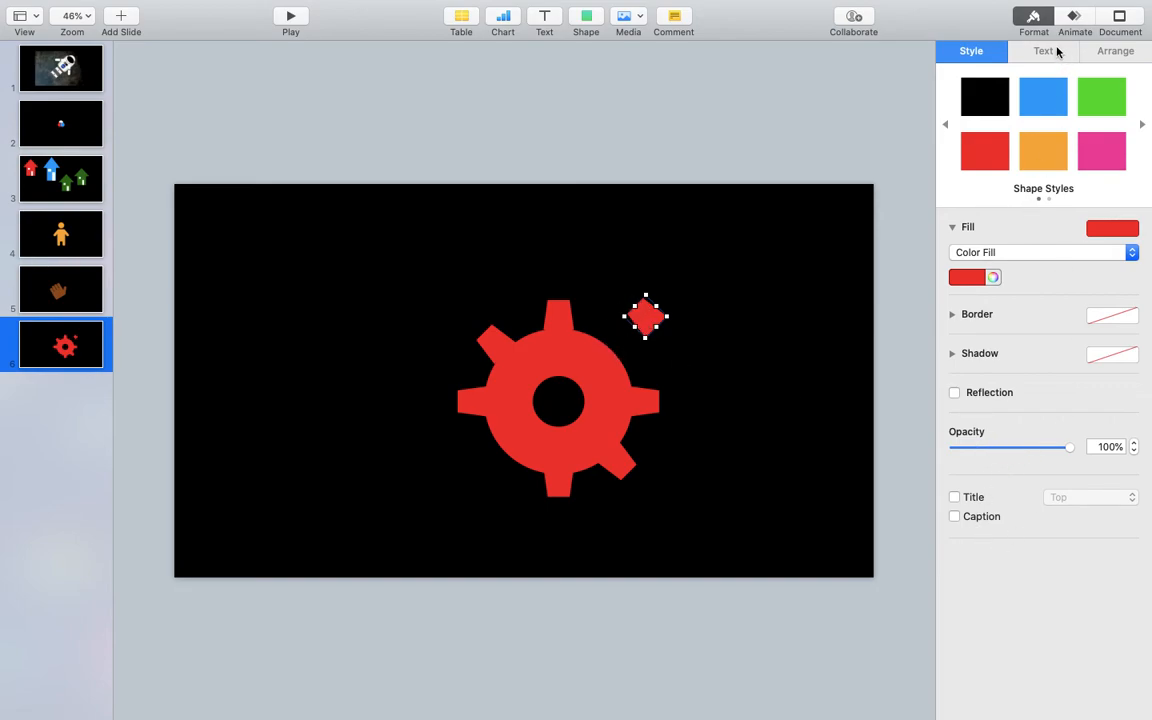
pyautogui.click(1115, 51)
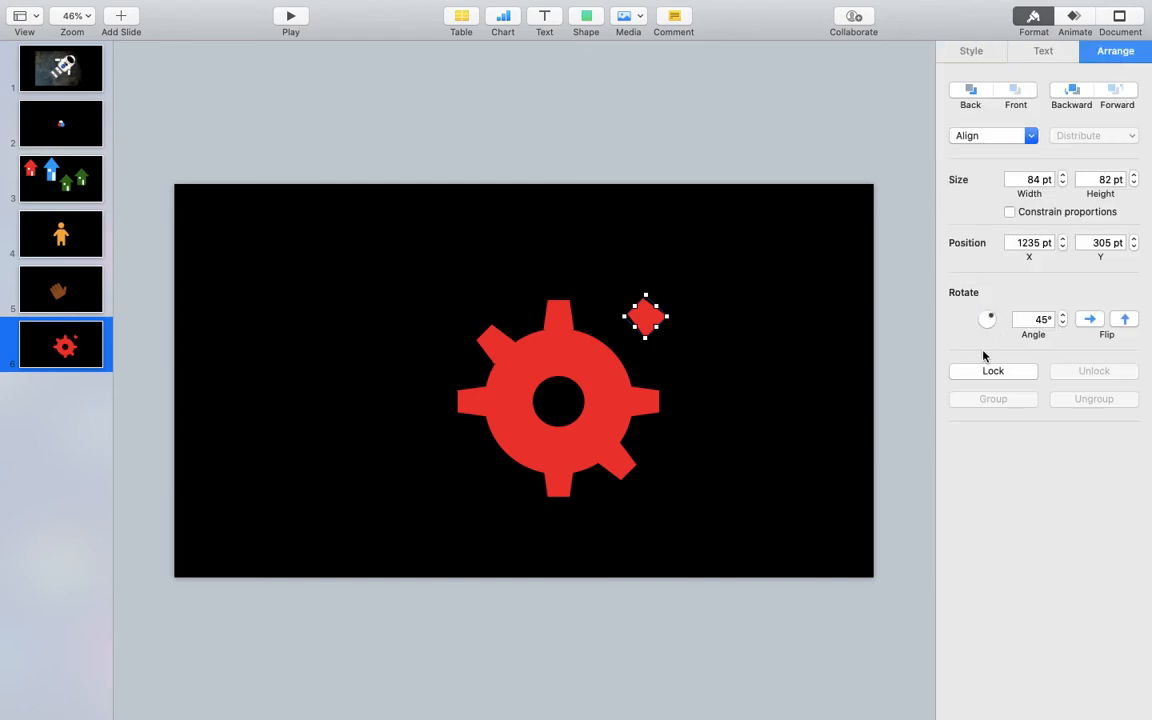
pyautogui.moveTo(988, 318); pyautogui.dragTo(994, 328)
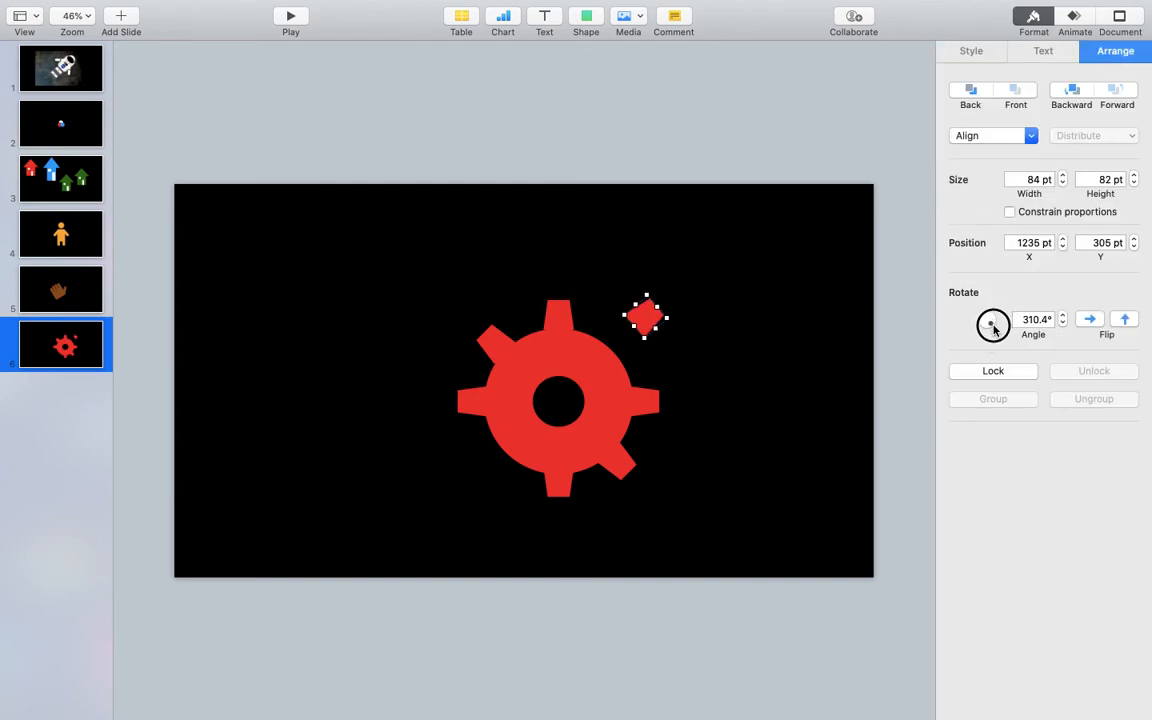
pyautogui.moveTo(998, 320); pyautogui.dragTo(992, 328)
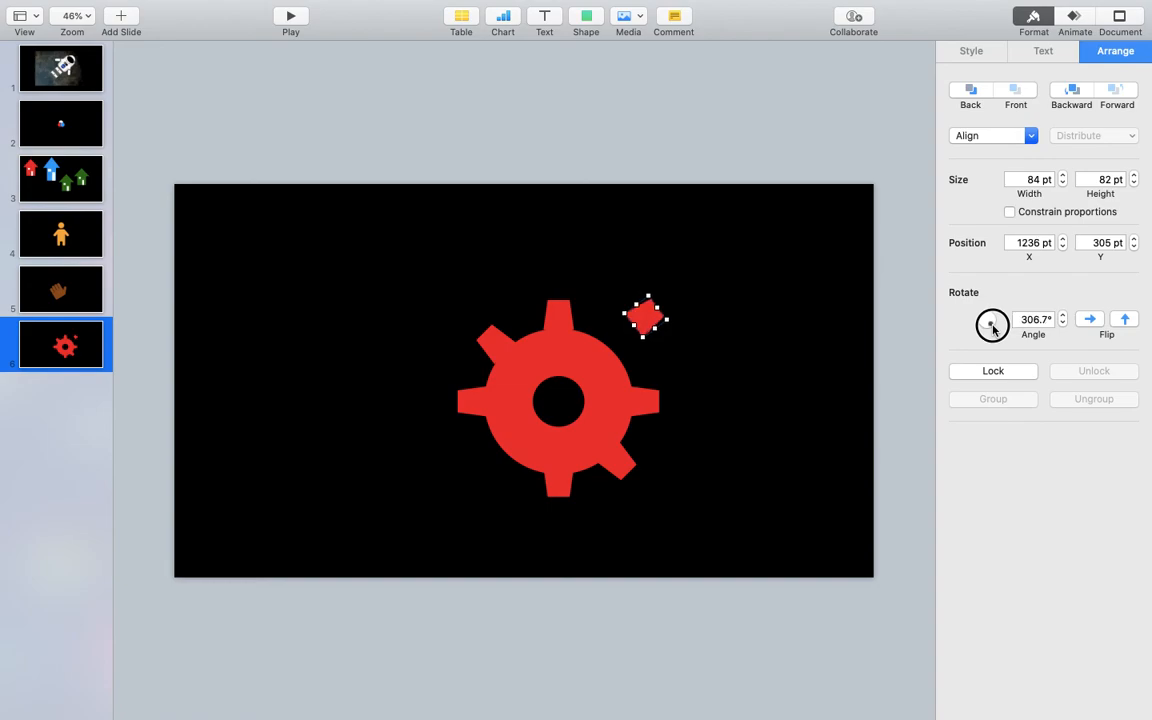
pyautogui.moveTo(993, 325); pyautogui.dragTo(998, 322)
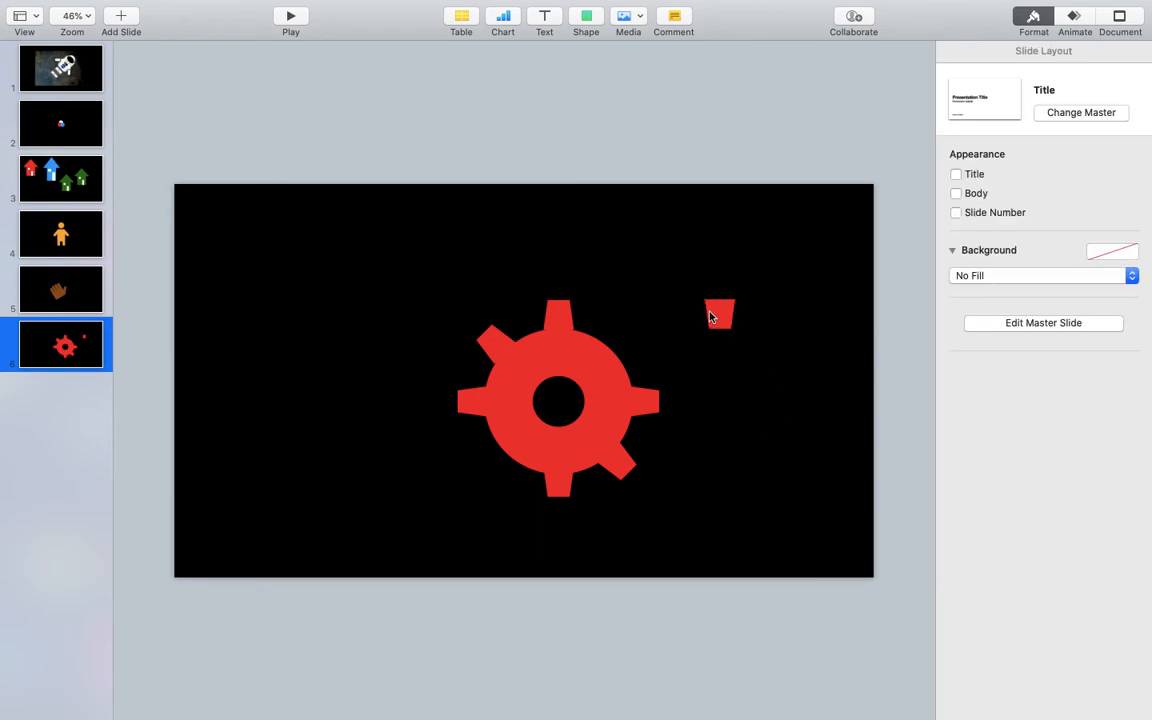
# Step: Drag the tooth piece up and right to sit near the top-right of the gear
pyautogui.click(719, 313)
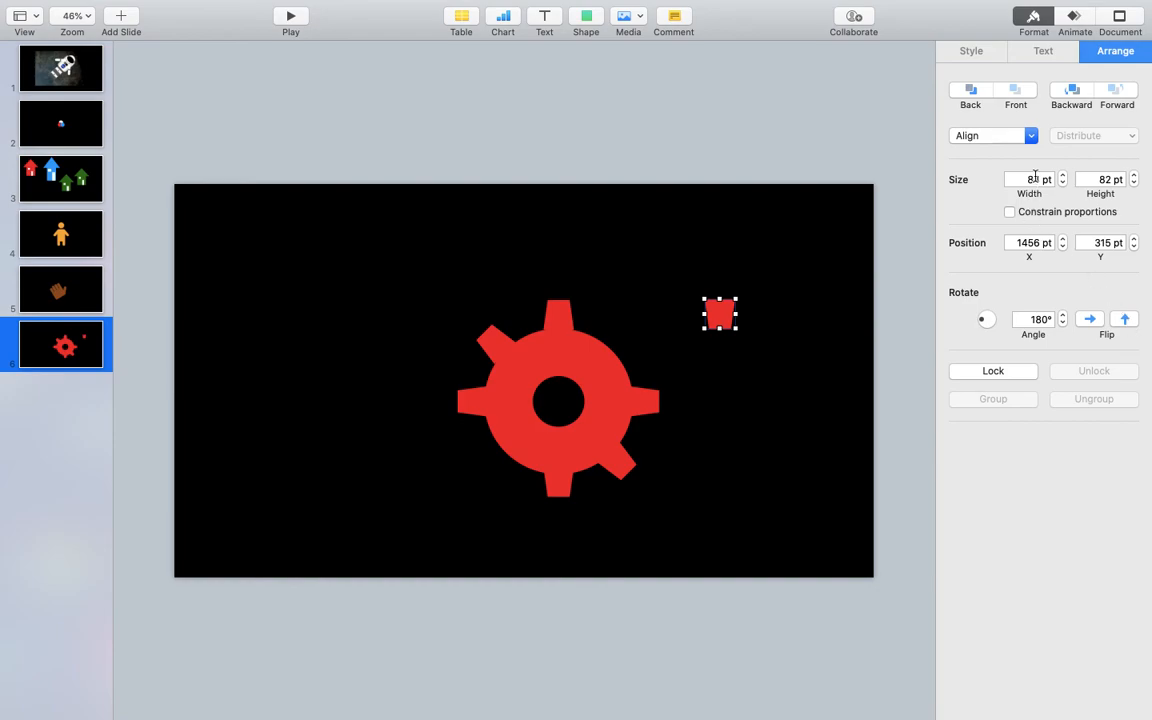
pyautogui.moveTo(720, 312); pyautogui.dragTo(760, 283)
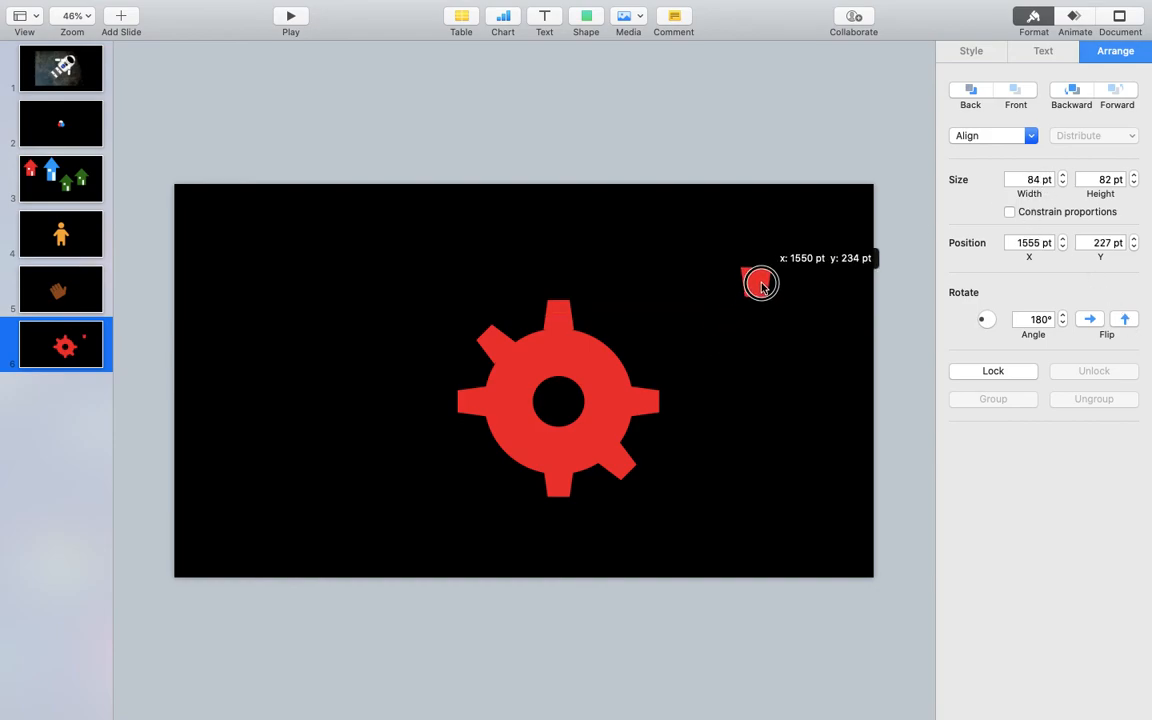
pyautogui.moveTo(760, 283); pyautogui.dragTo(769, 260)
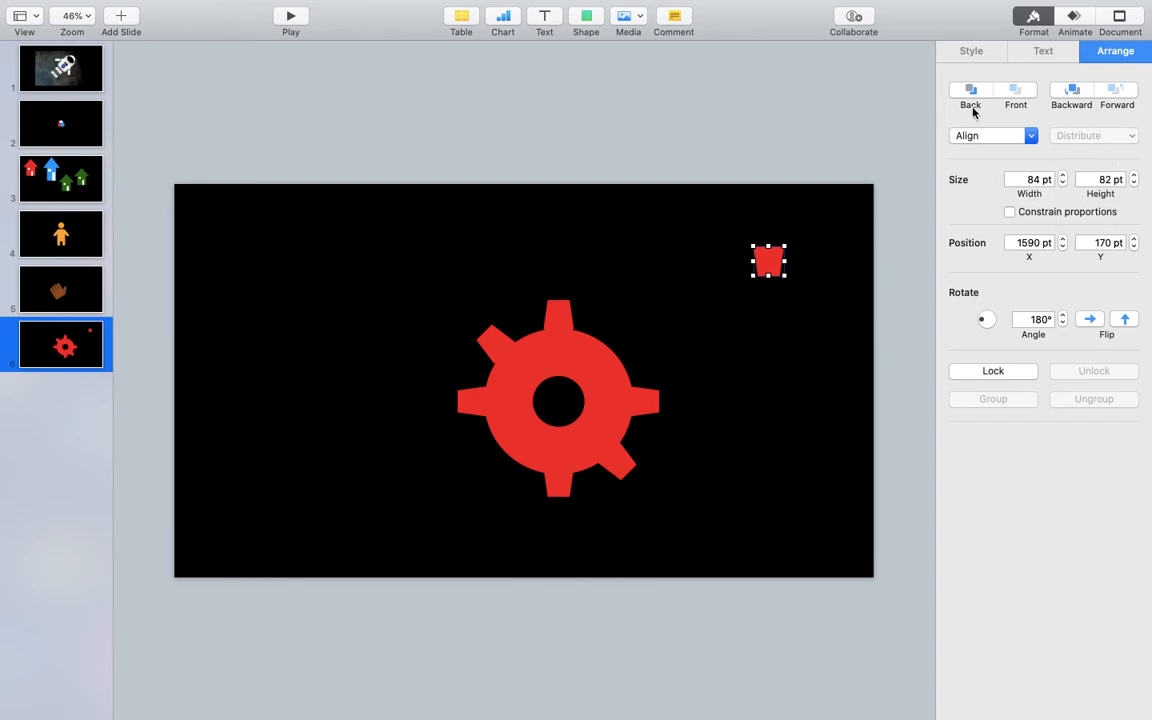
# Step: Drop the loose tooth into the cog's gap, then go to the person slide
pyautogui.moveTo(768, 261); pyautogui.dragTo(578, 378)
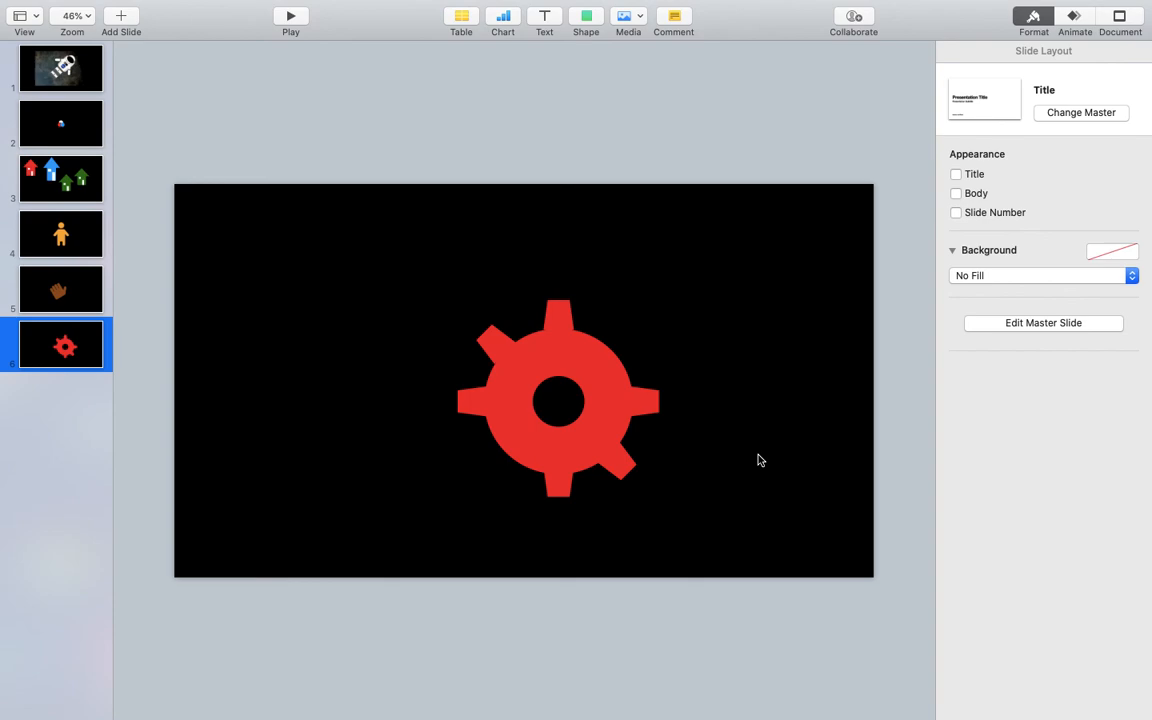
pyautogui.moveTo(518, 537)
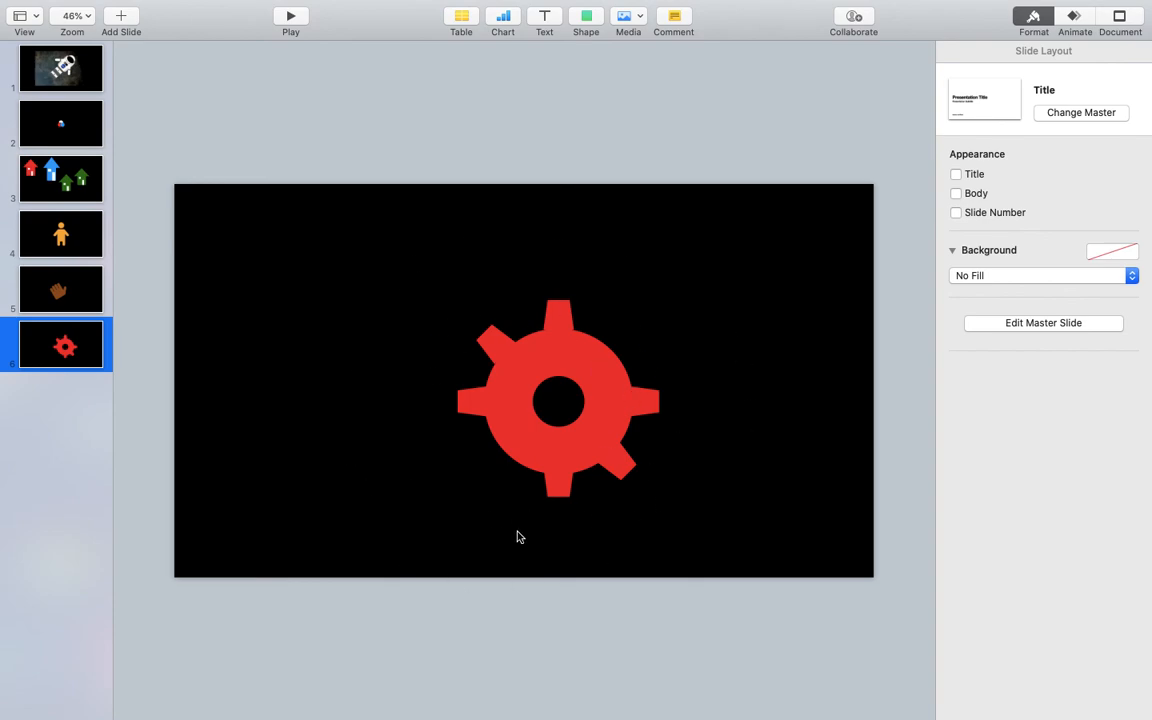
pyautogui.click(60, 233)
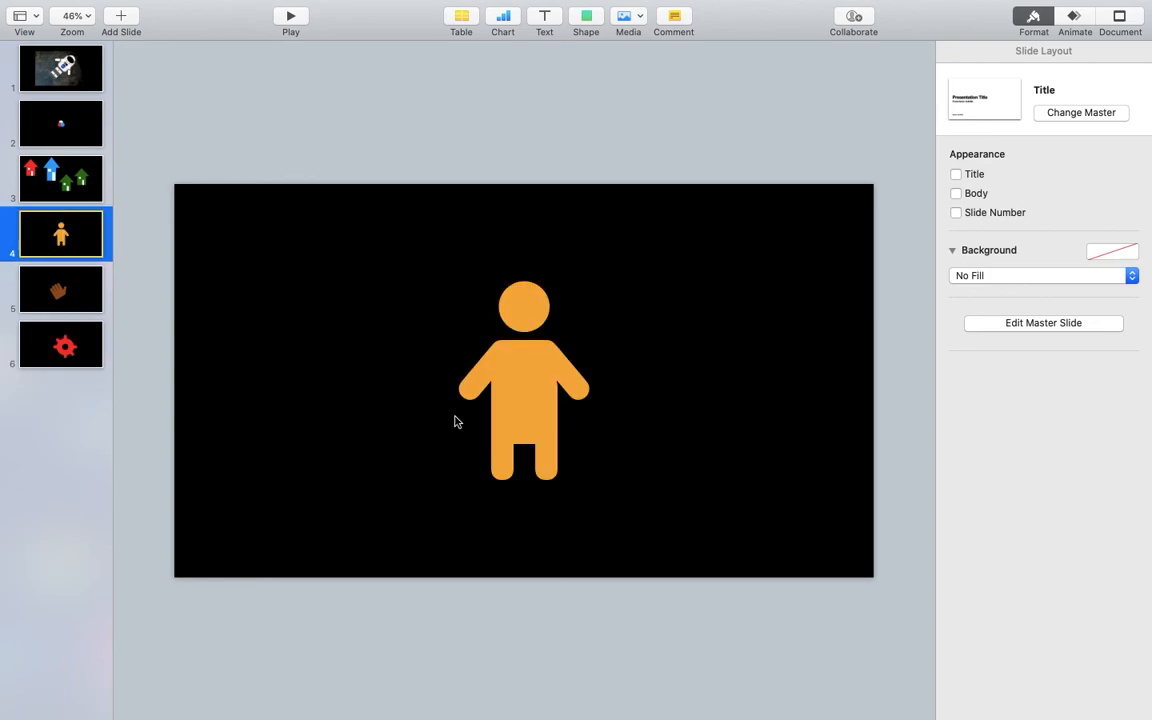
# Step: On slide 2, drag the atom group left of centre and open Export To
pyautogui.click(60, 123)
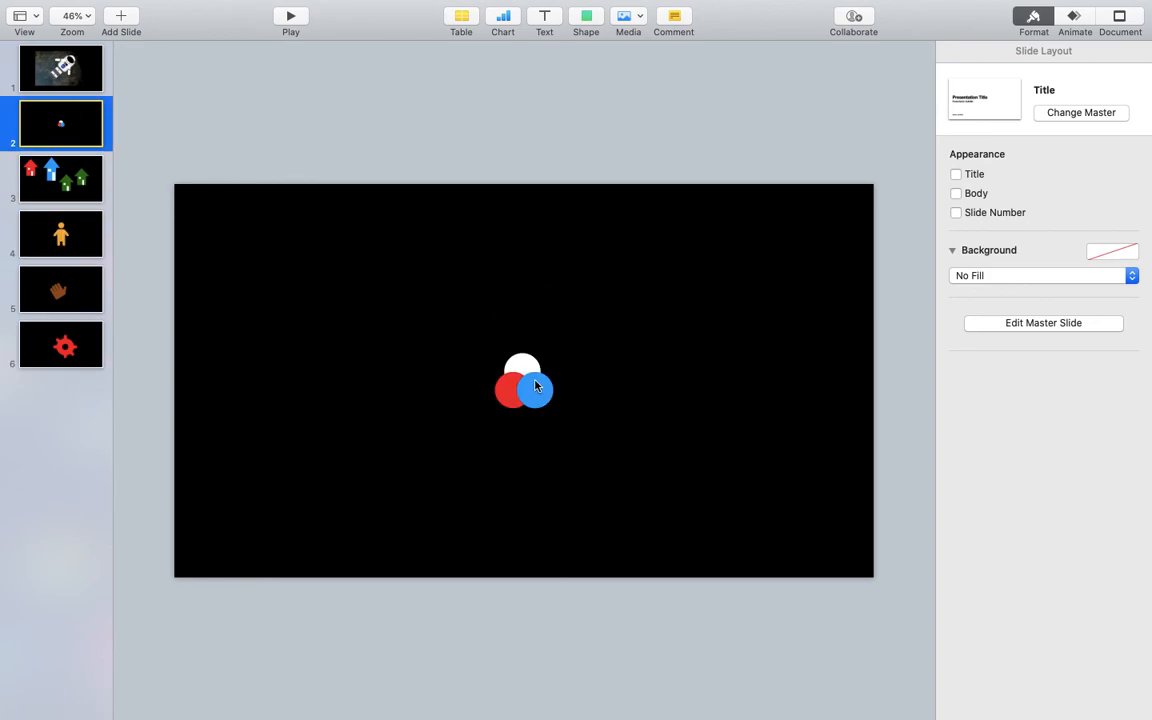
pyautogui.moveTo(523, 385); pyautogui.dragTo(727, 310)
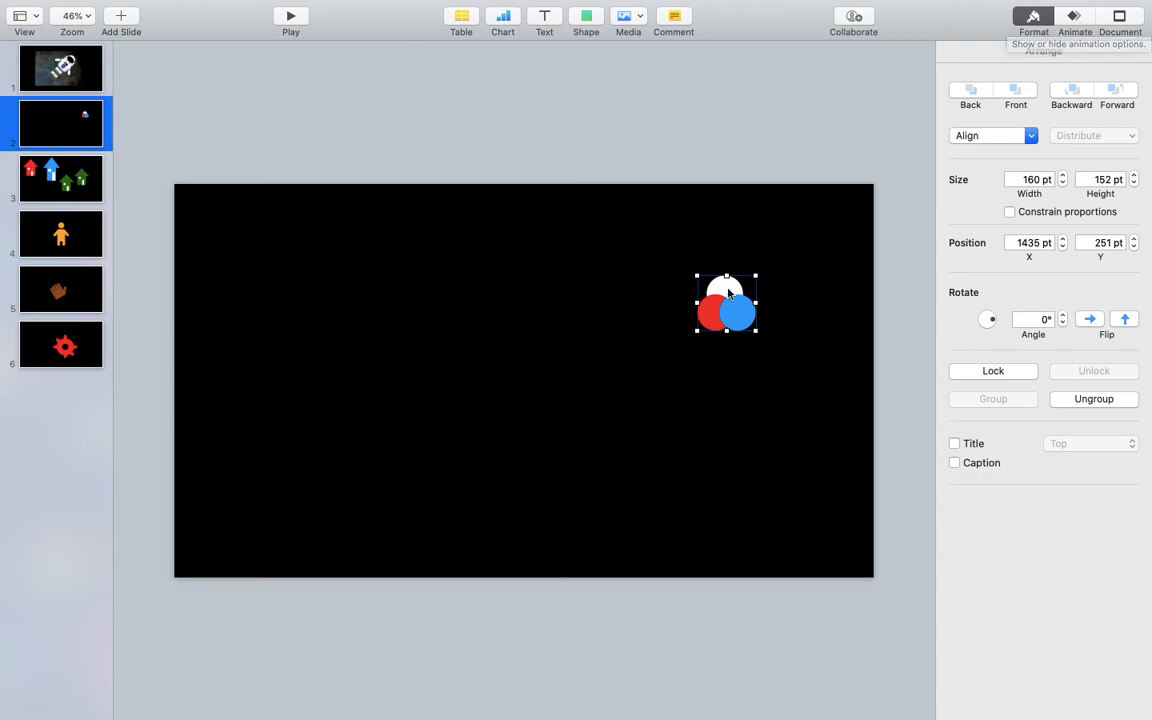
pyautogui.moveTo(726, 303); pyautogui.dragTo(750, 425)
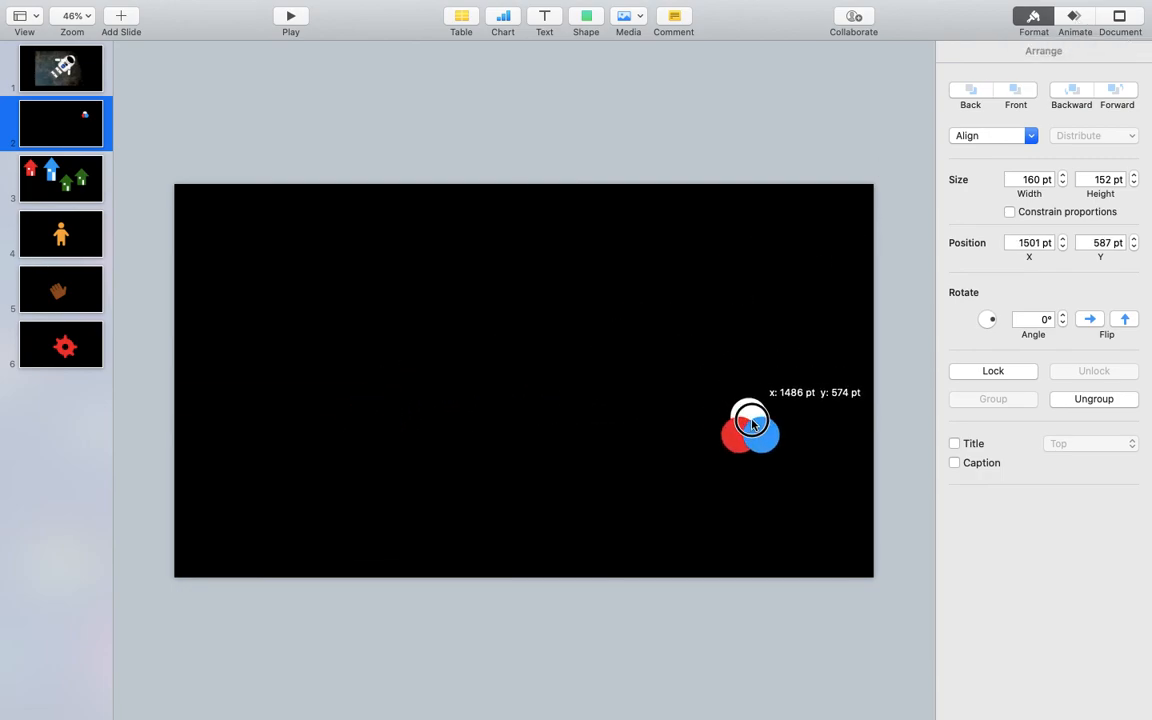
pyautogui.moveTo(750, 425); pyautogui.dragTo(402, 335)
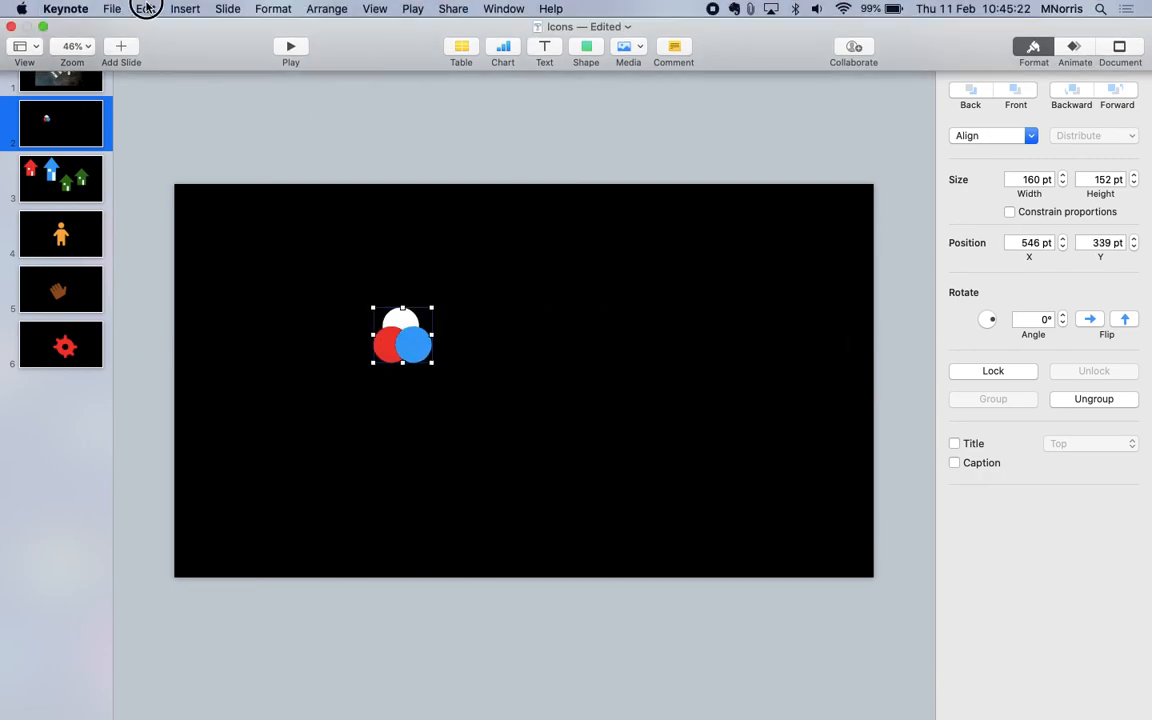
pyautogui.click(112, 8)
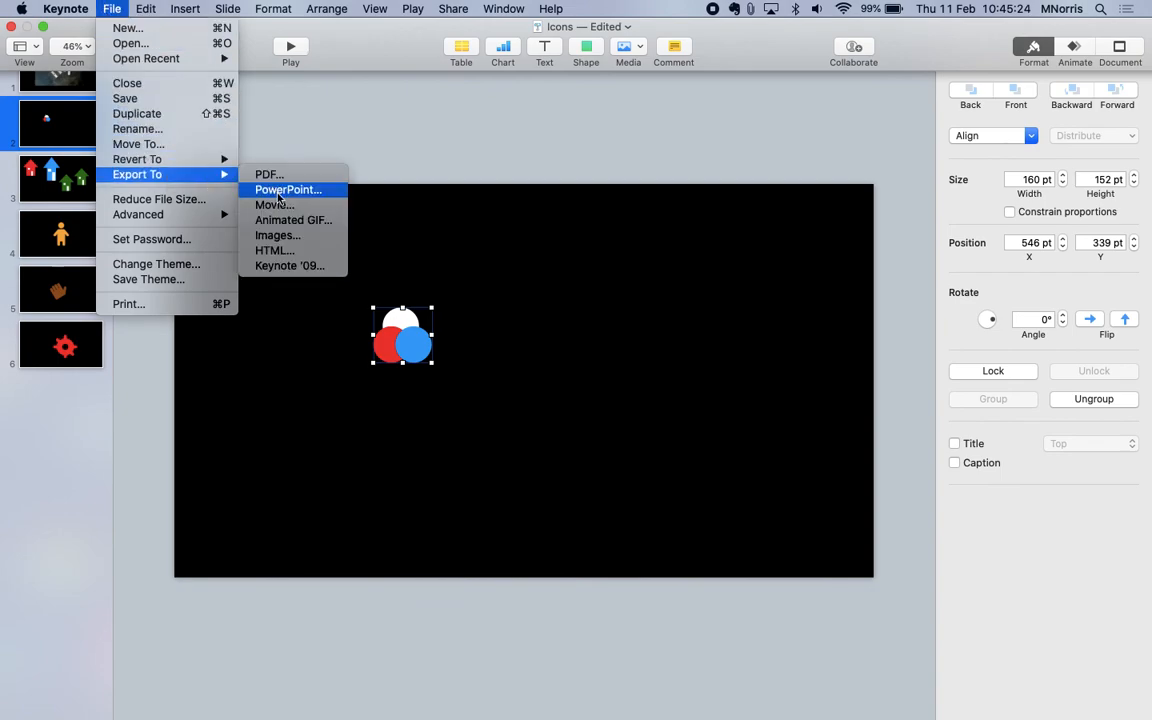
pyautogui.moveTo(293, 219)
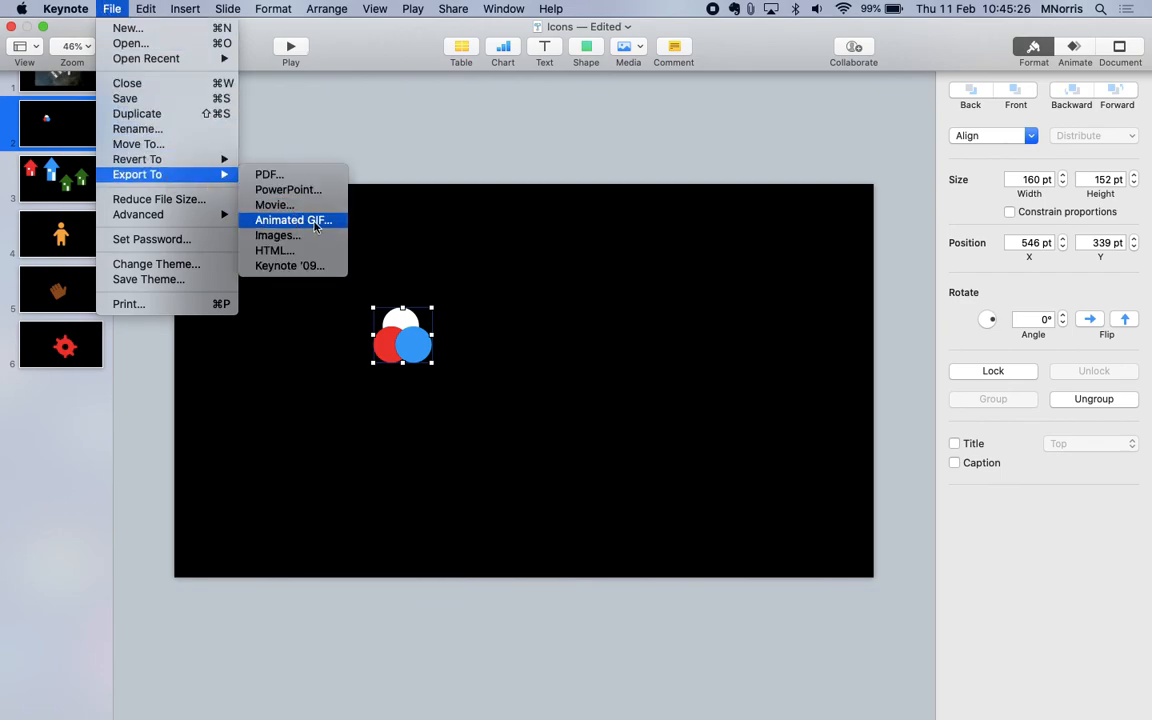